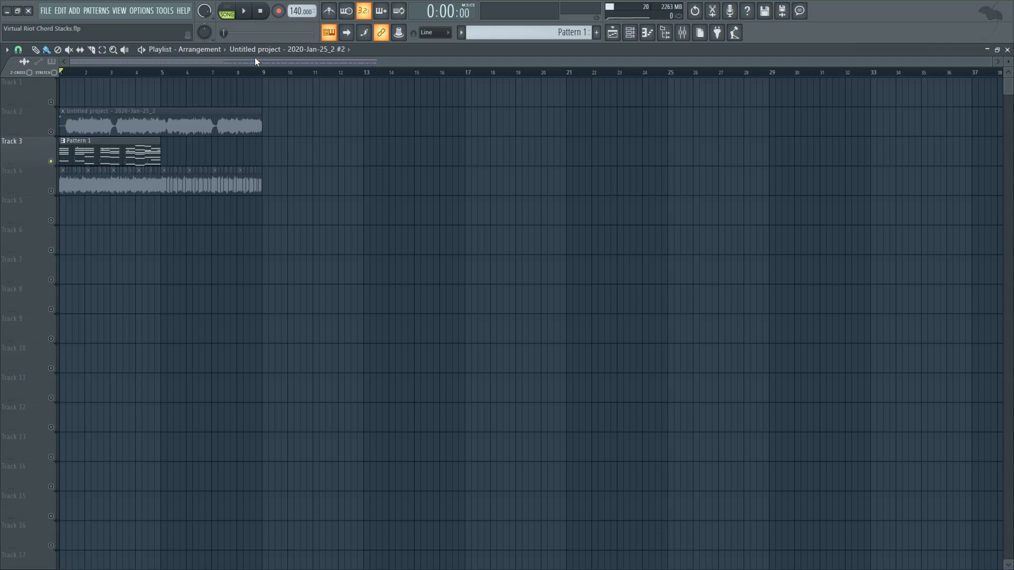
- Show the channel rack listing the drums, Chord Stack, Bass, Lead and Arp
click(243, 11)
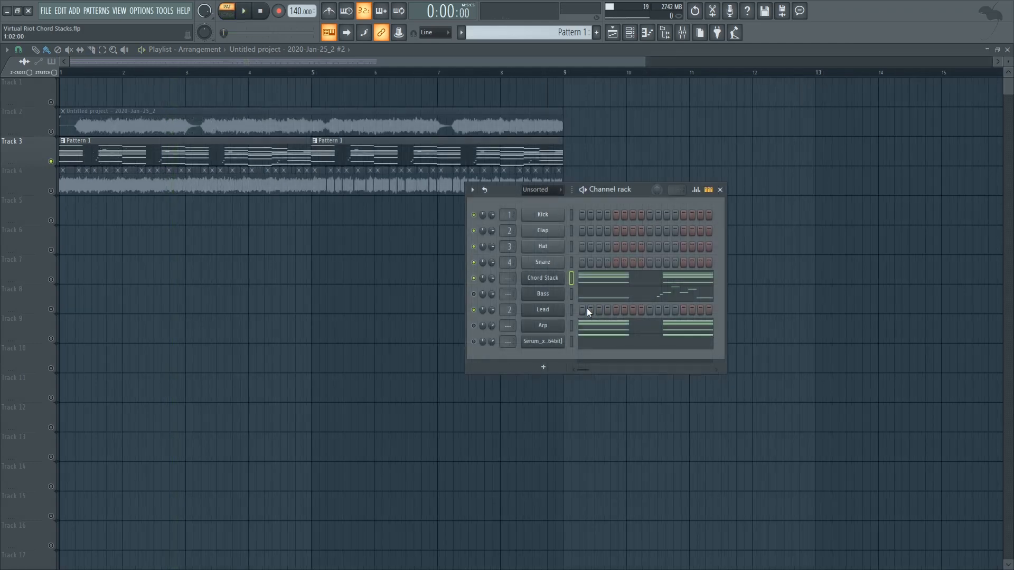
click(542, 293)
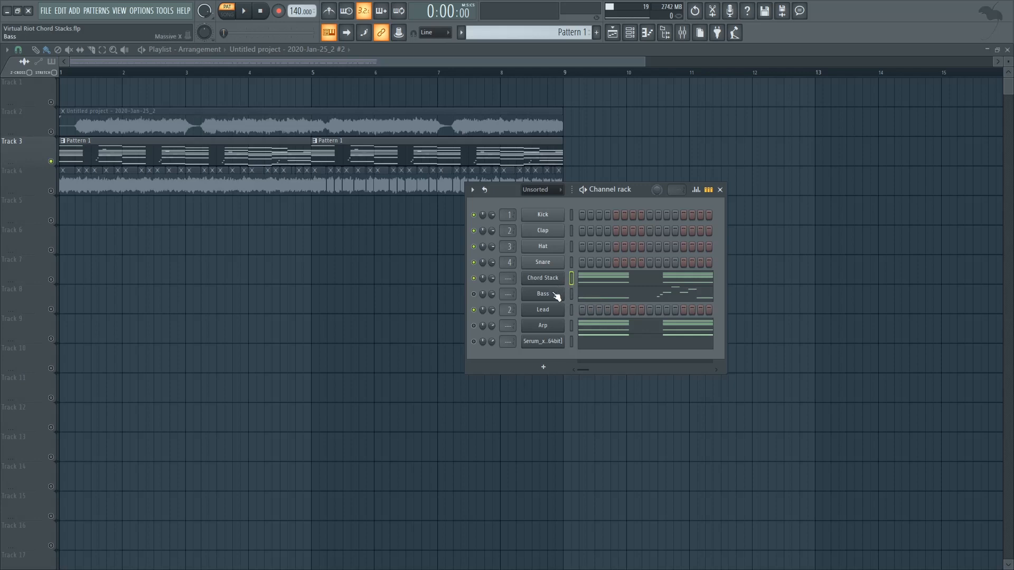
click(542, 326)
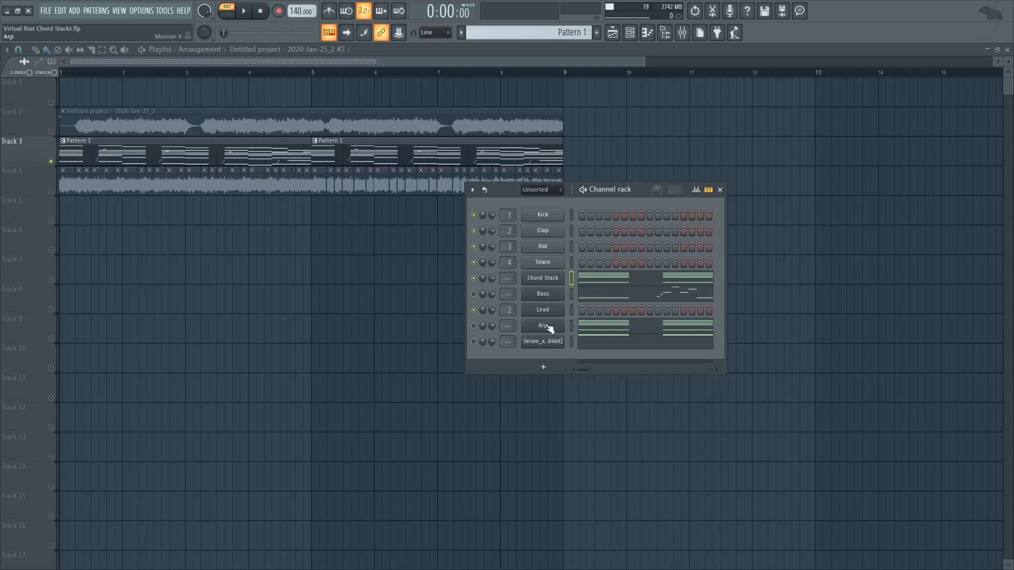
mouse_move(568, 292)
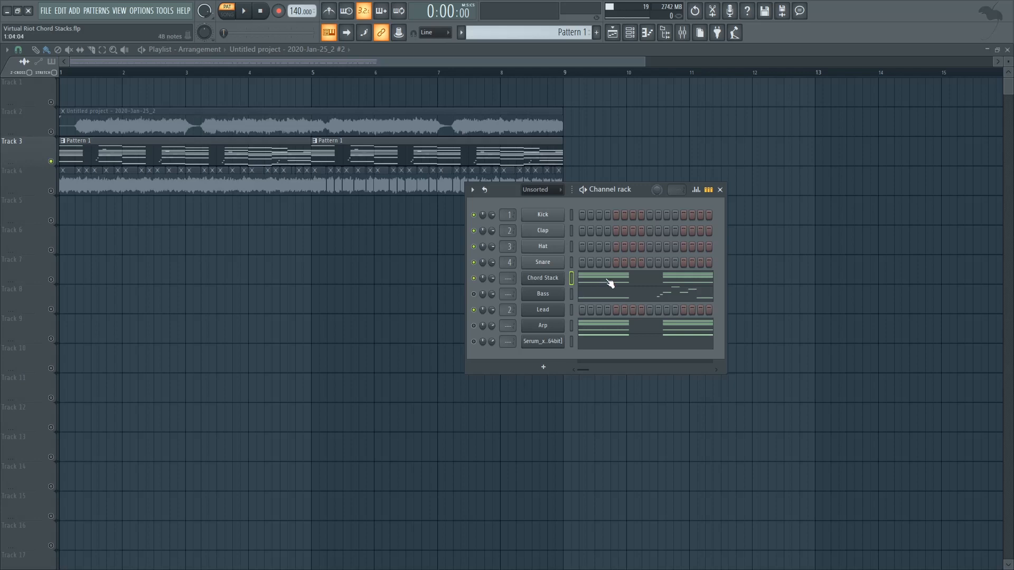
click(542, 278)
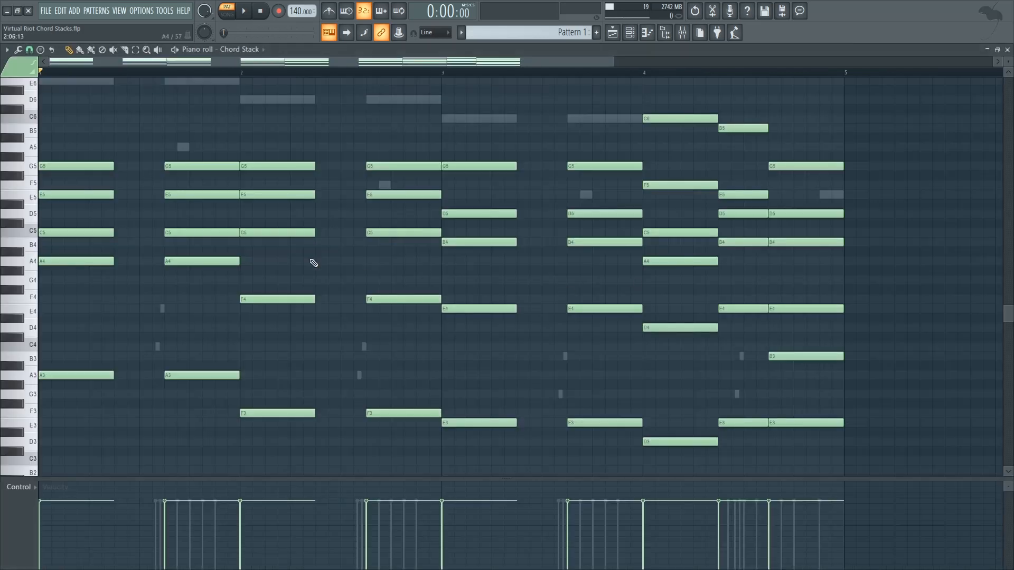
scroll(down, 3)
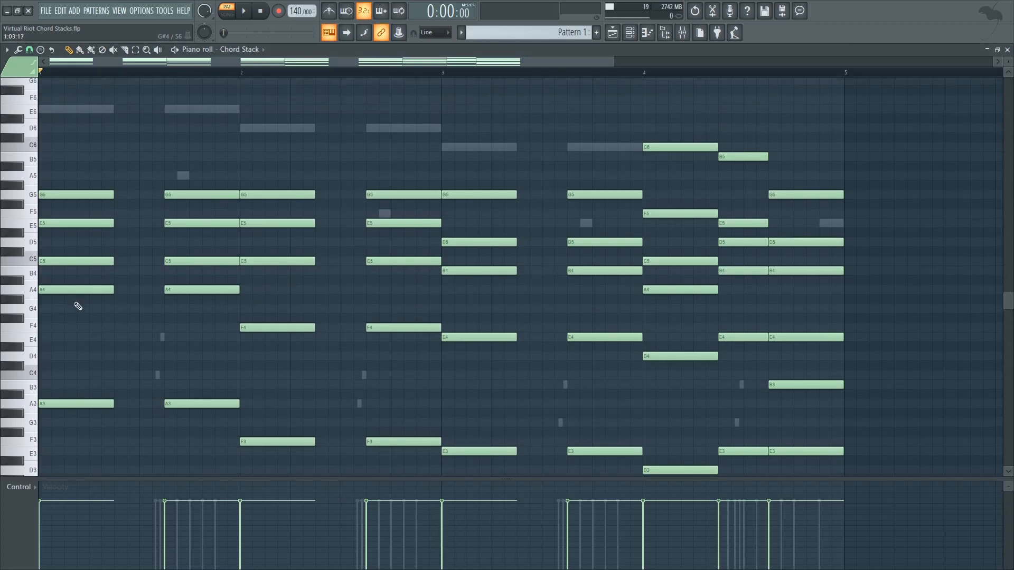
mouse_move(394, 293)
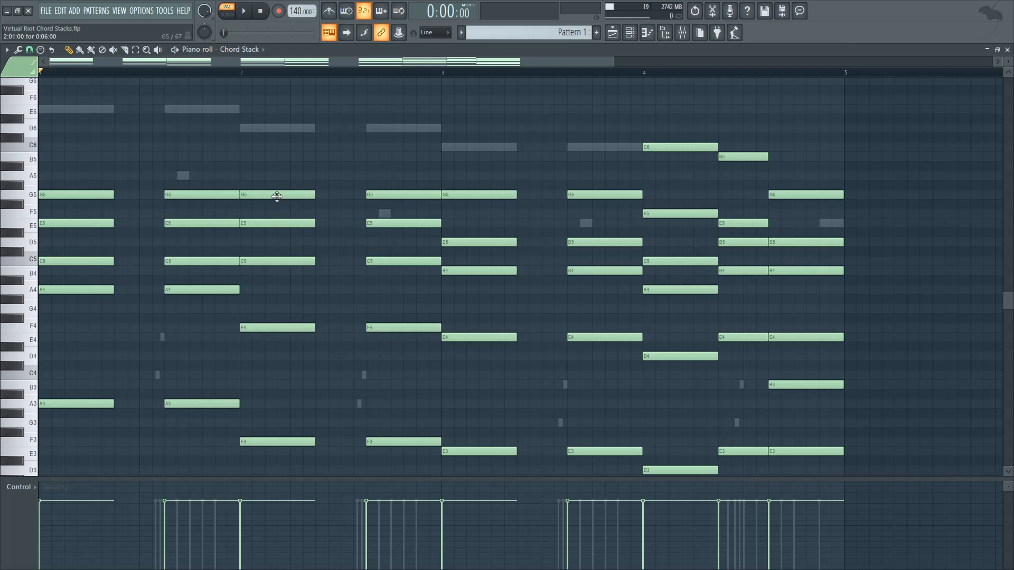
mouse_move(82, 293)
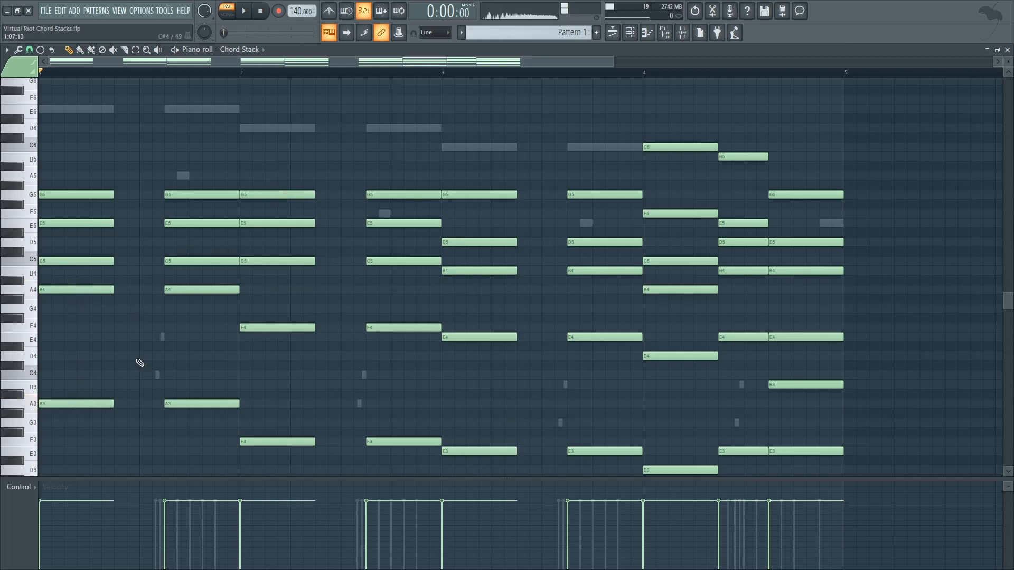
click(243, 11)
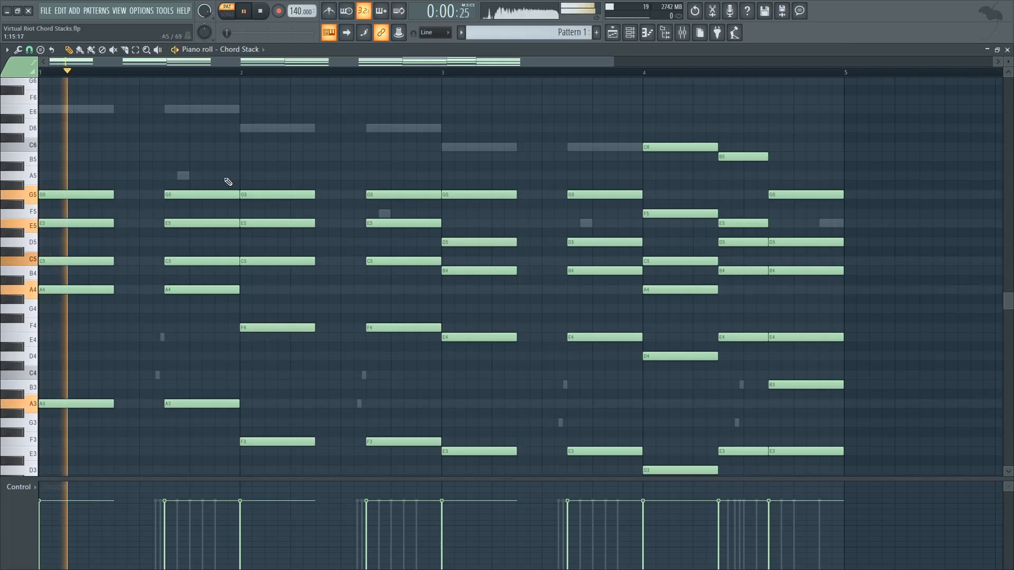
click(259, 11)
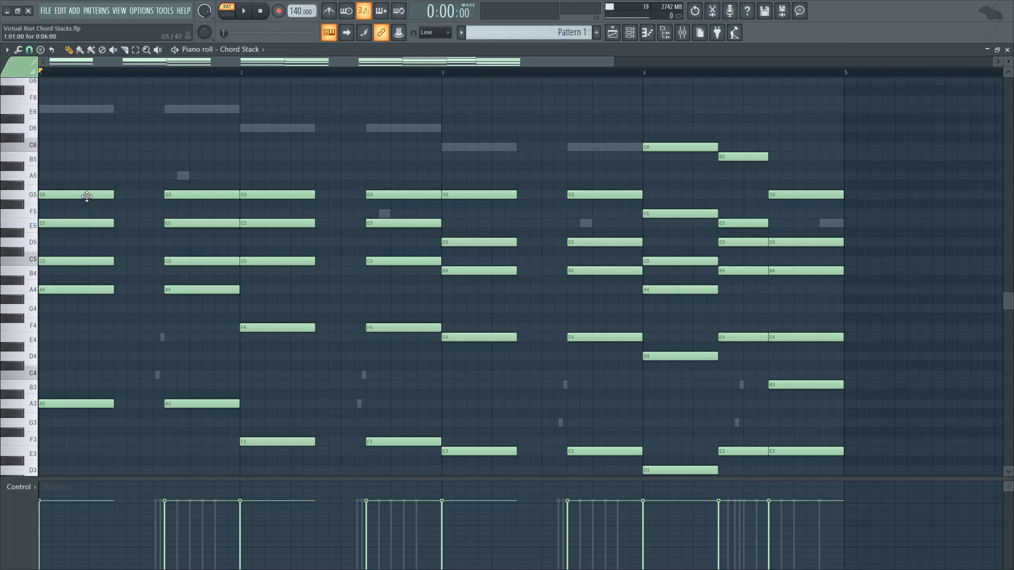
drag(87, 195, 82, 177)
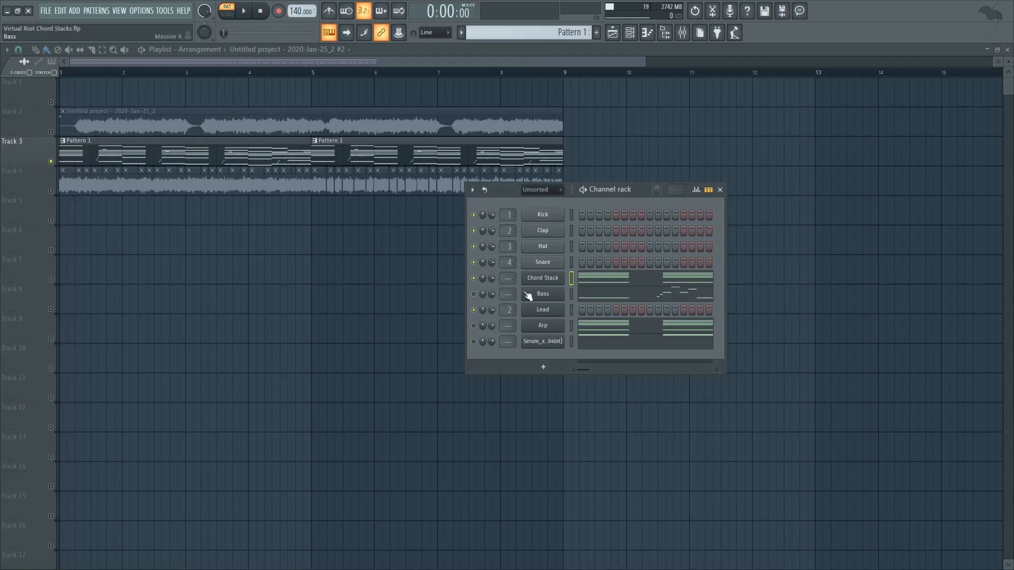
- Set the Chord Stack Massive X first oscillator to Jitter mode J1
click(542, 278)
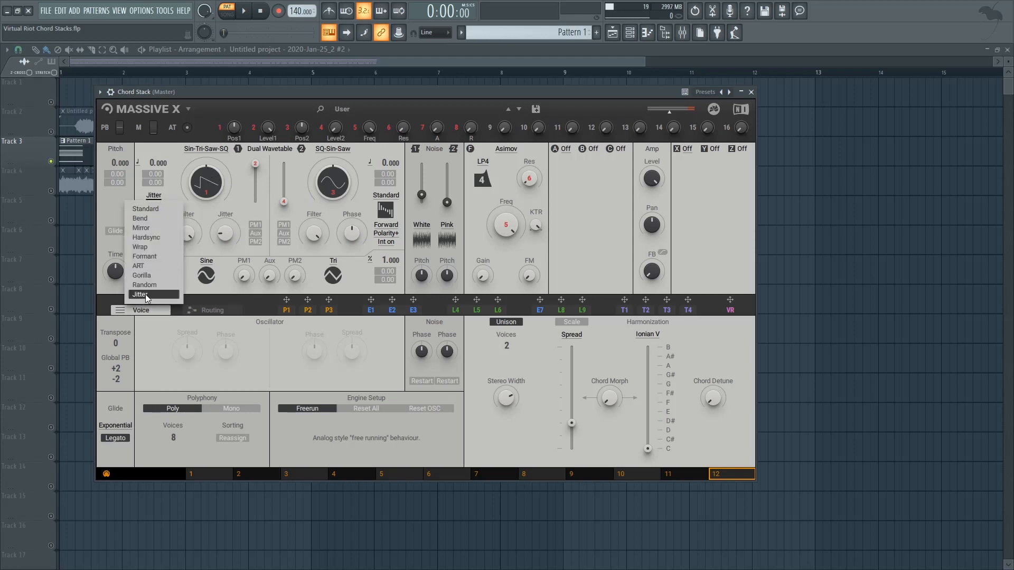
click(140, 295)
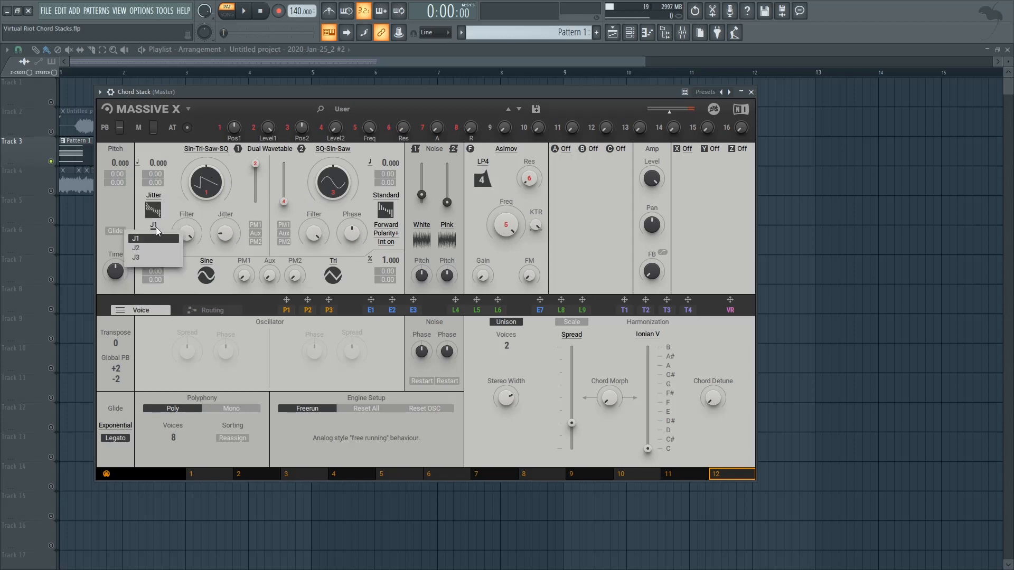
click(136, 238)
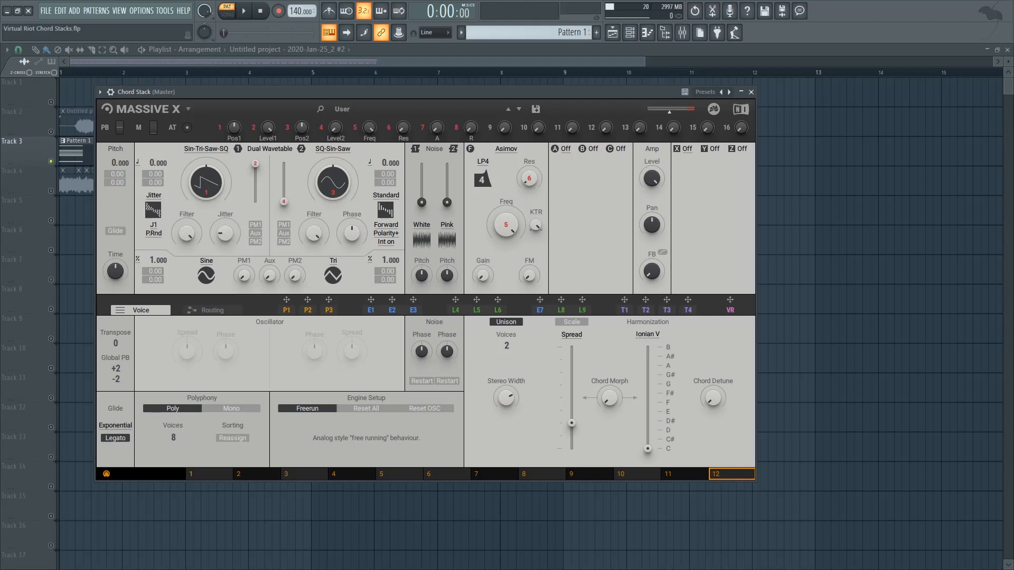
mouse_move(232, 235)
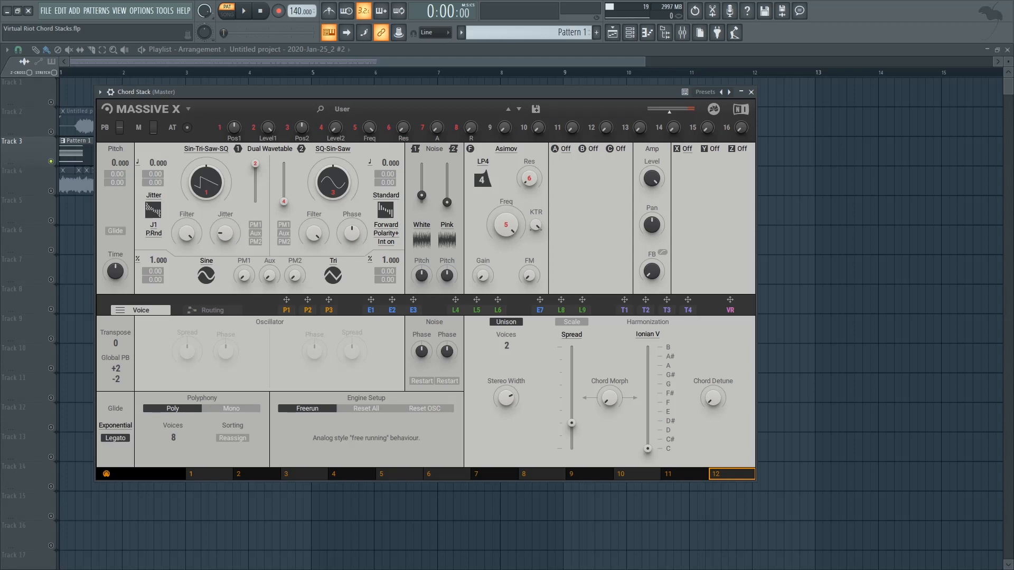
- Audition the pattern briefly, then return to the instrument channel list
click(244, 11)
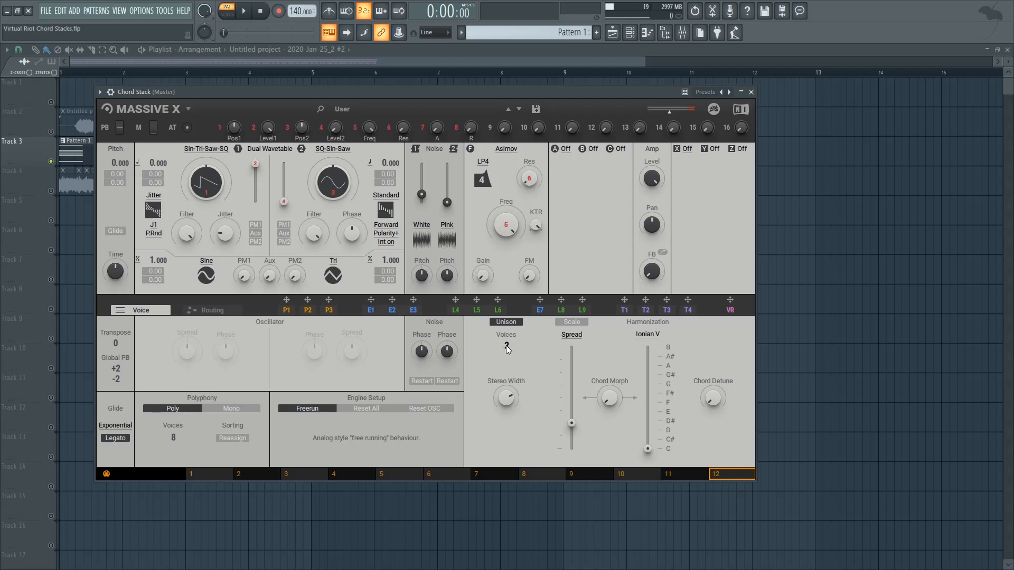
click(244, 11)
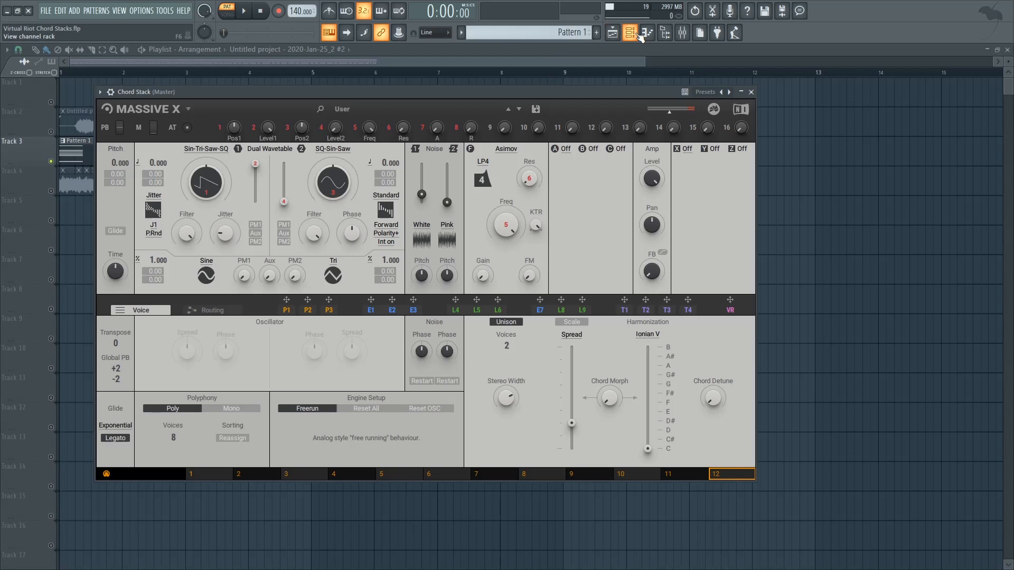
click(629, 33)
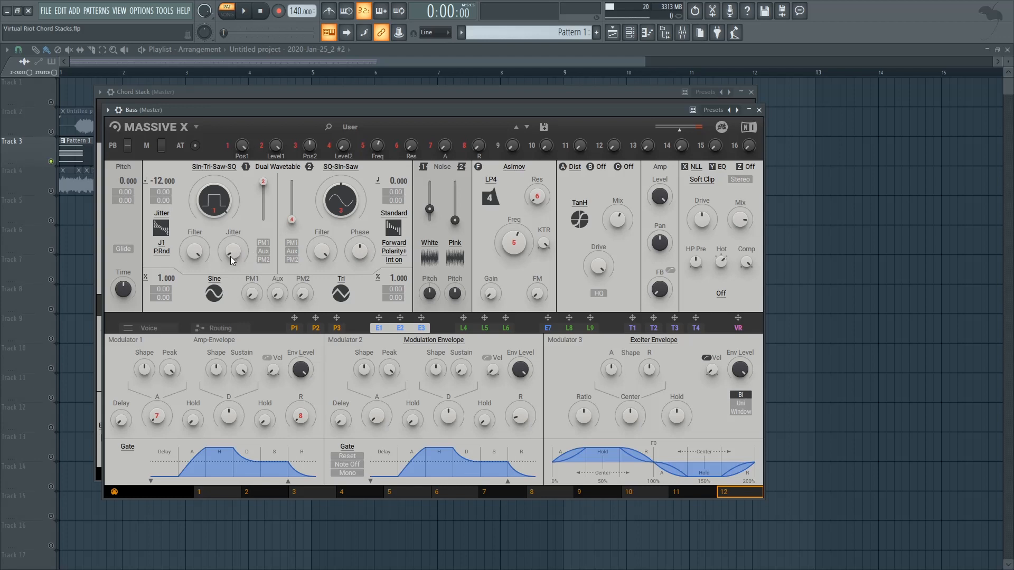
mouse_move(428, 216)
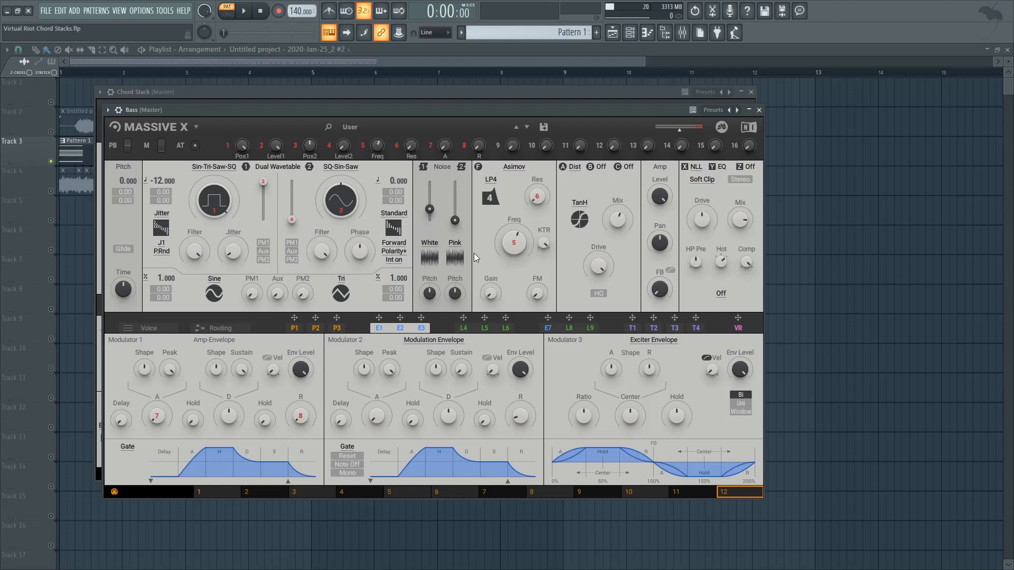
mouse_move(525, 253)
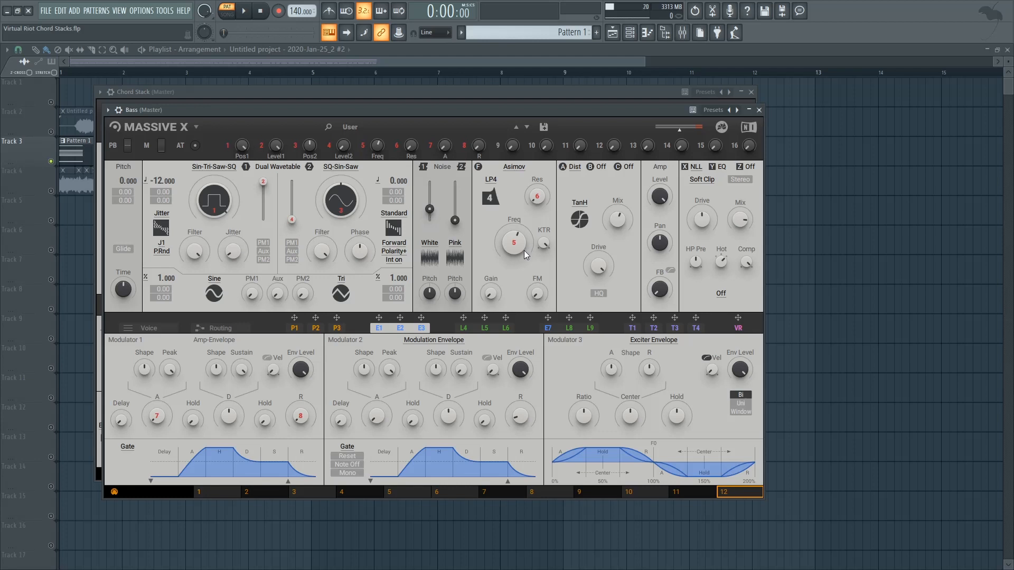
- Switch off the Bass patch's distortion and soft-clip inserts
click(577, 167)
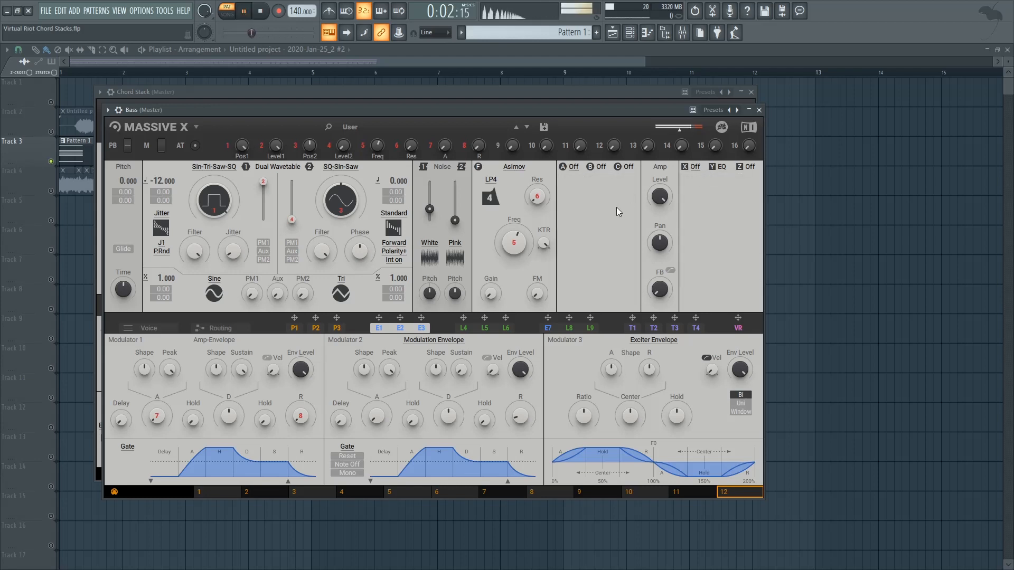
- Re-enable distortion on the Bass patch's first insert and audition it
click(259, 11)
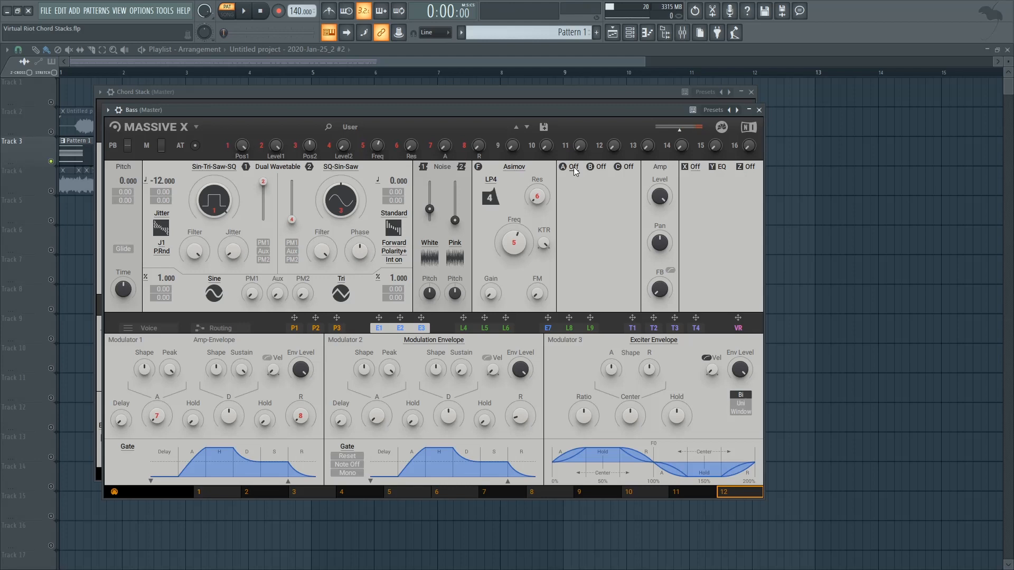
click(573, 167)
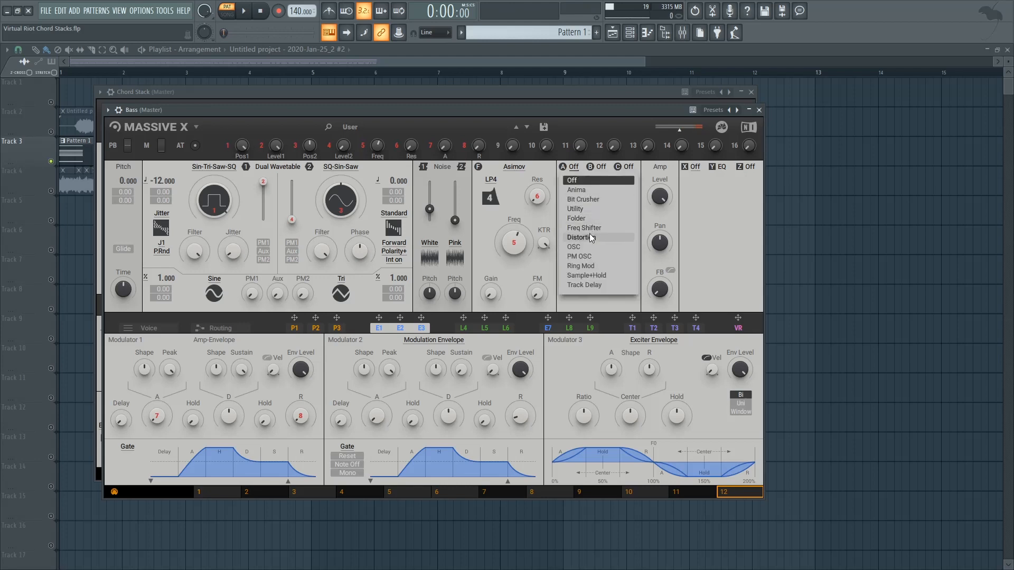
click(582, 236)
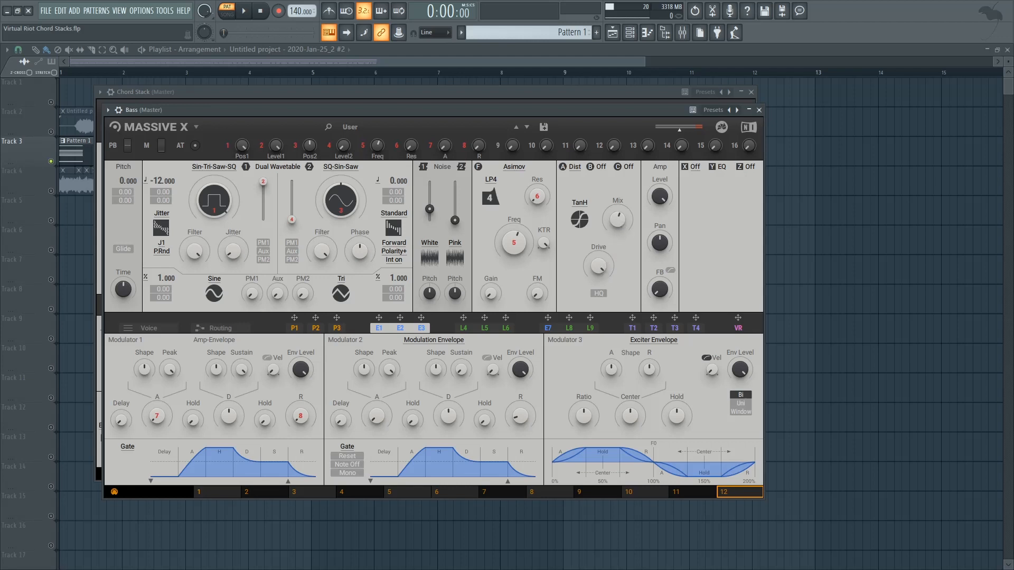
click(244, 10)
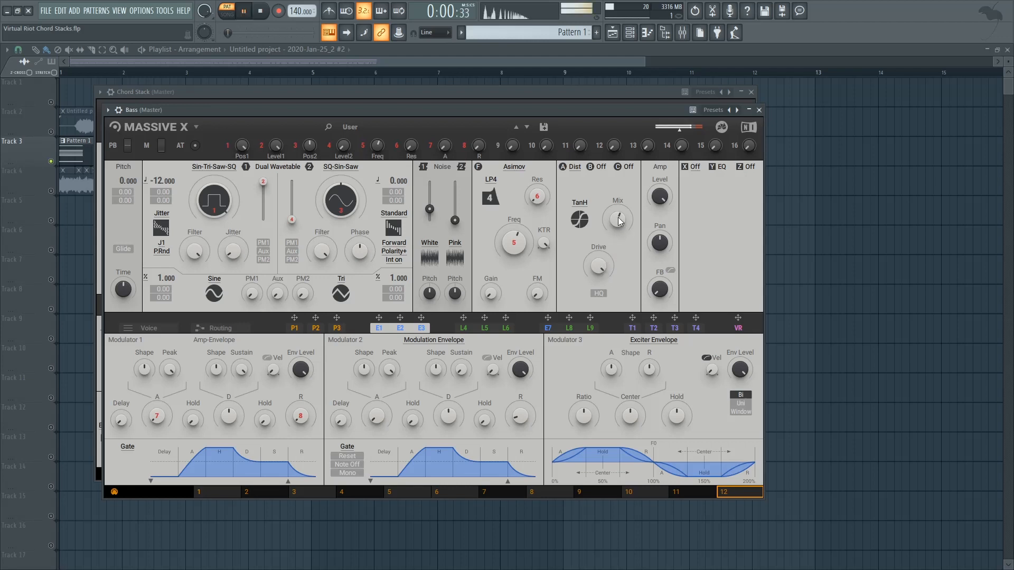
click(695, 167)
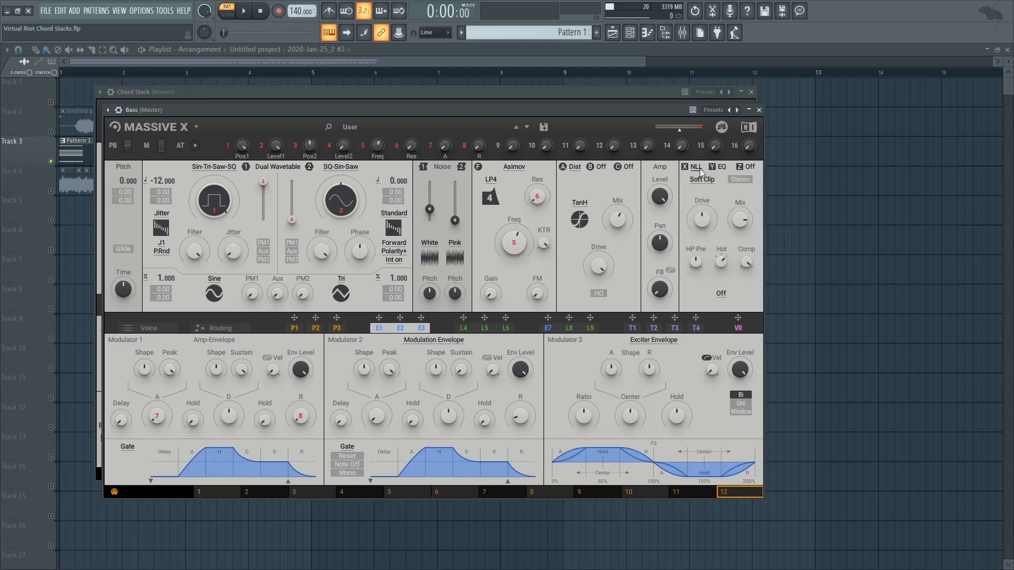
mouse_move(725, 208)
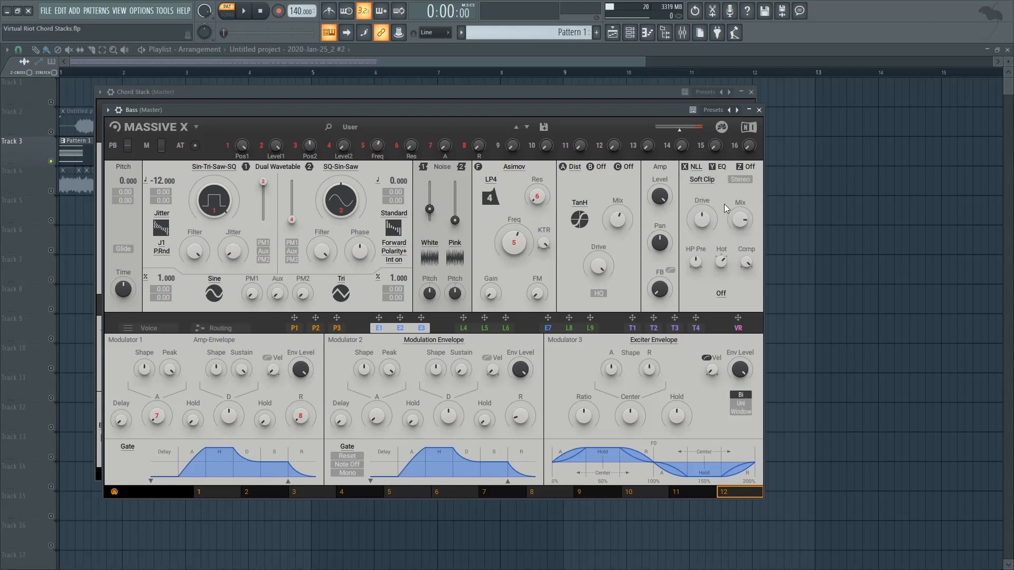
- Restore the soft-clip insert and audition the bass with short playbacks
click(244, 11)
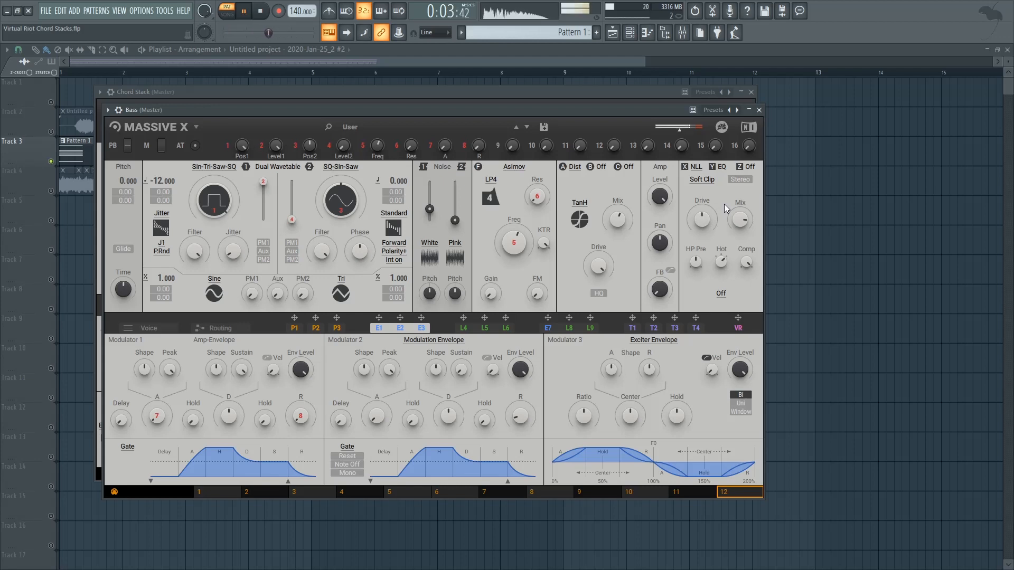
click(260, 10)
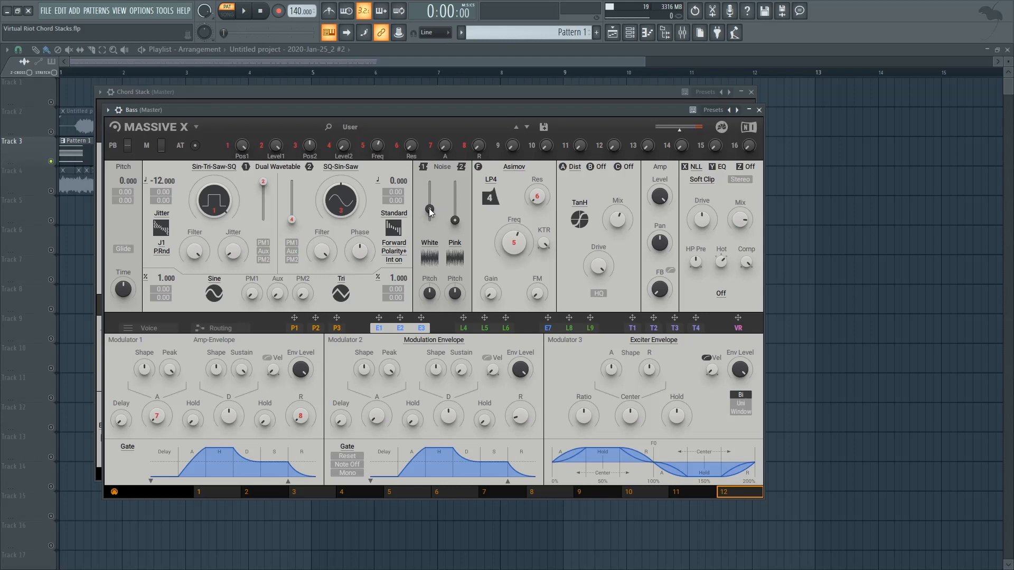
click(243, 10)
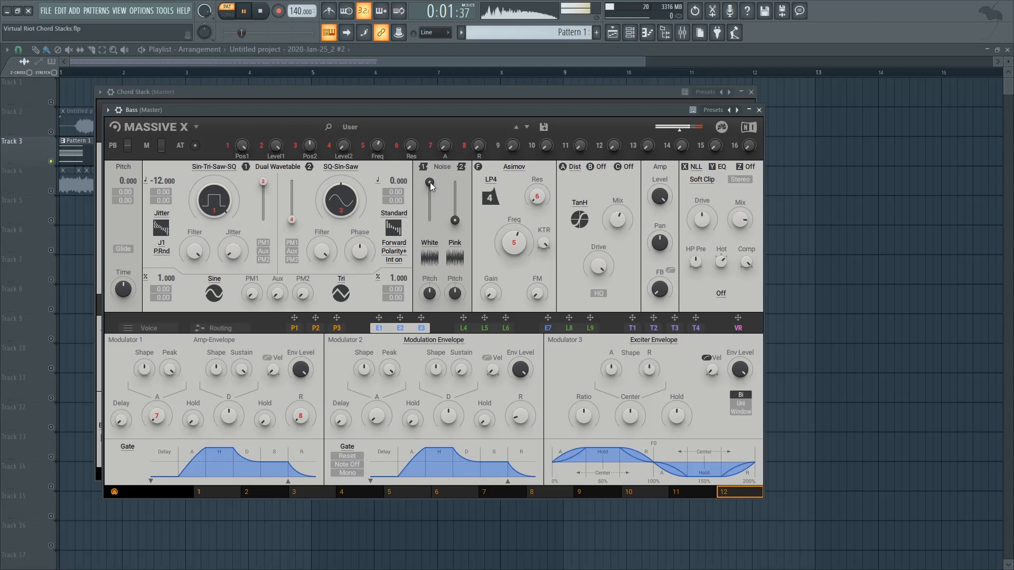
click(243, 11)
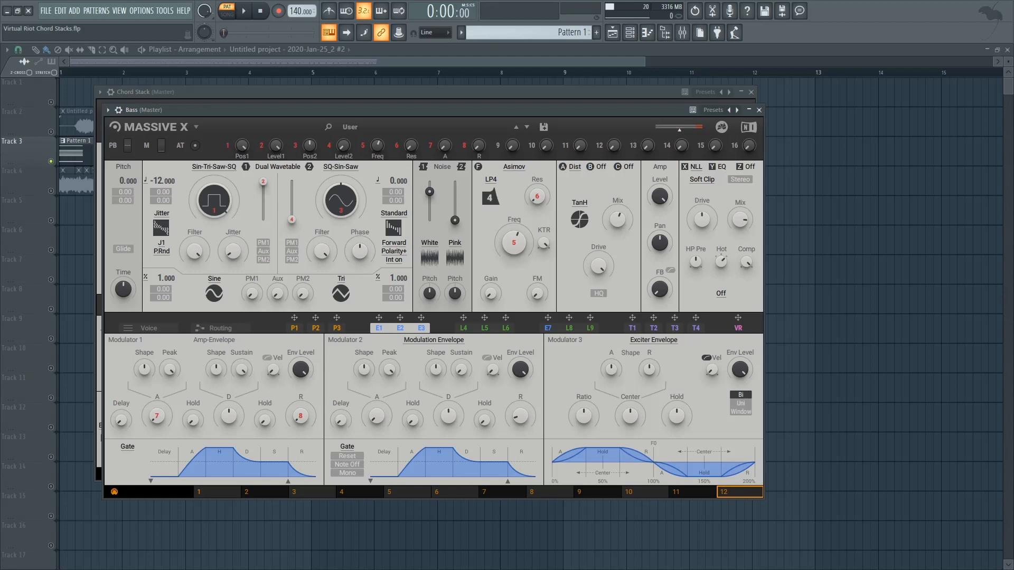
click(243, 11)
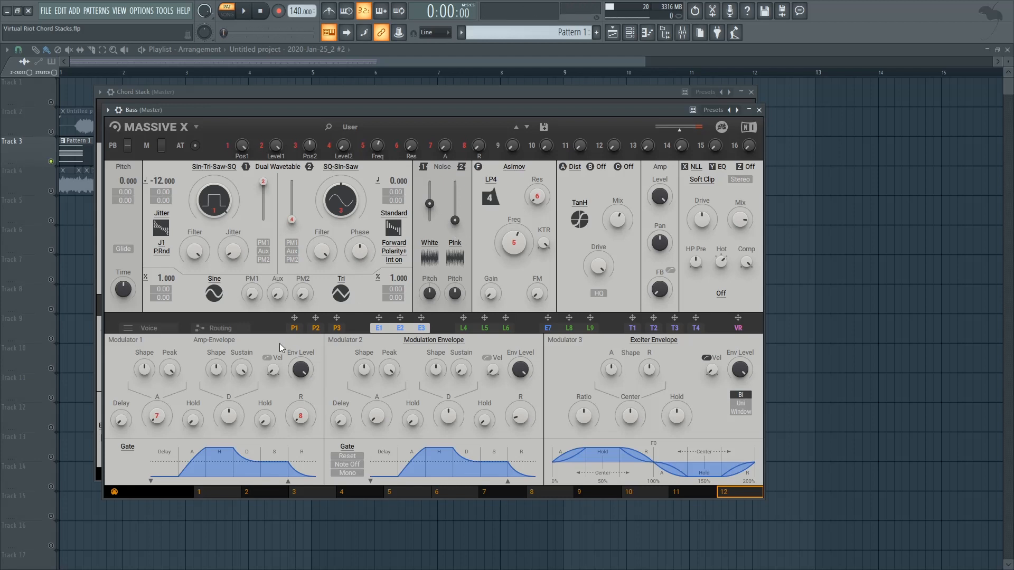
- Review the Bass patch's signal routing and EQ insert settings with a brief audition
click(221, 327)
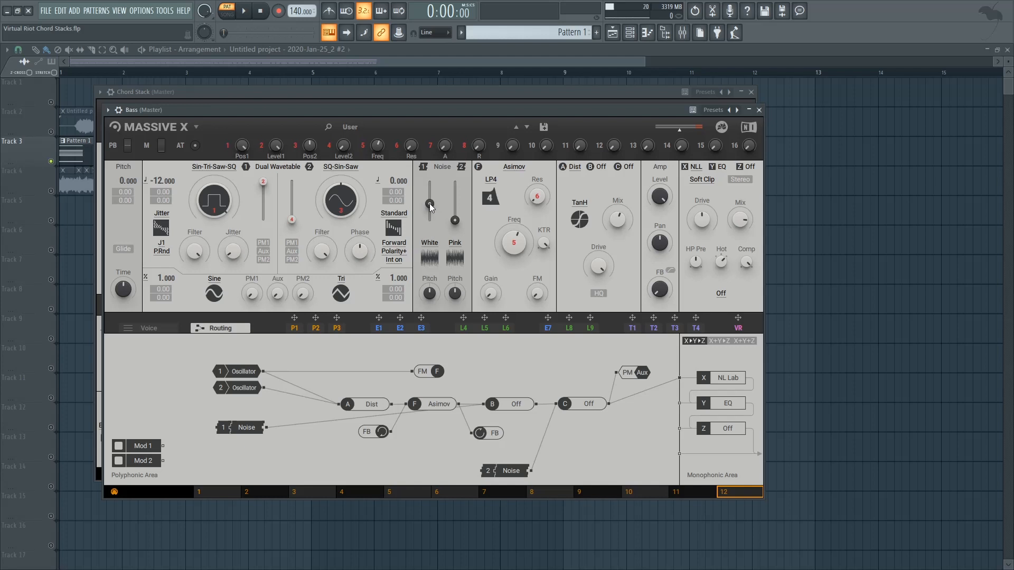
click(244, 11)
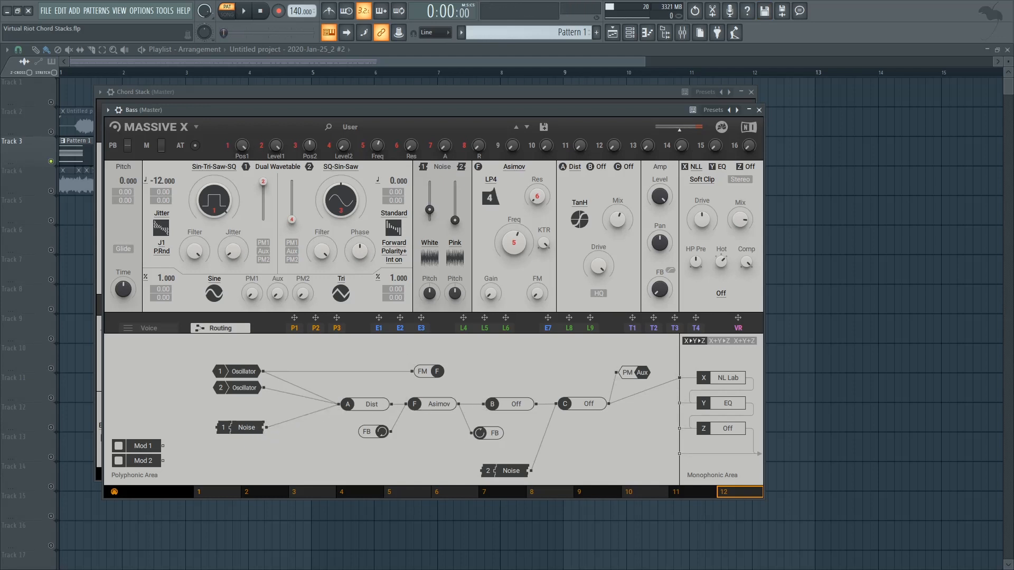
click(225, 11)
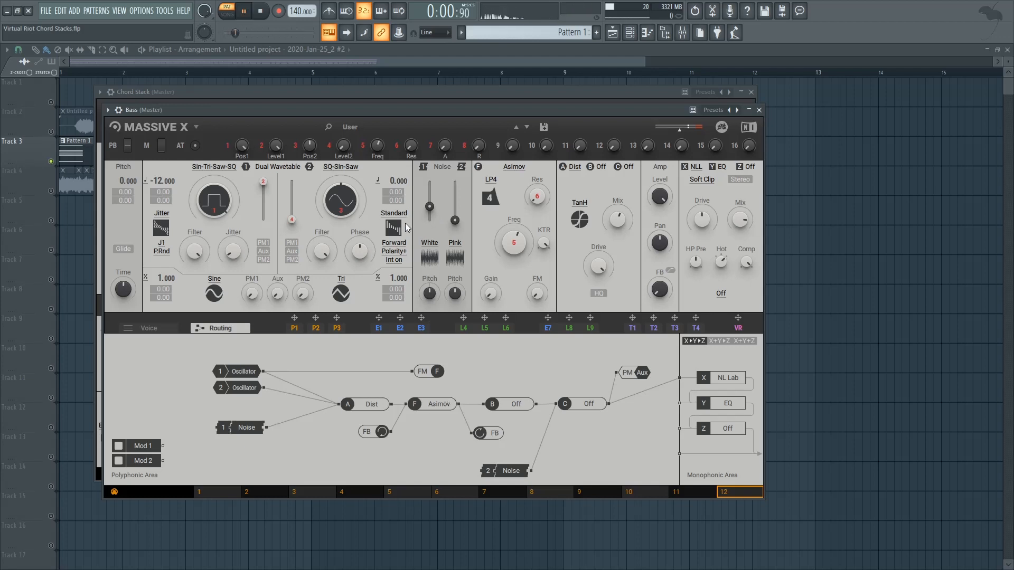
click(721, 166)
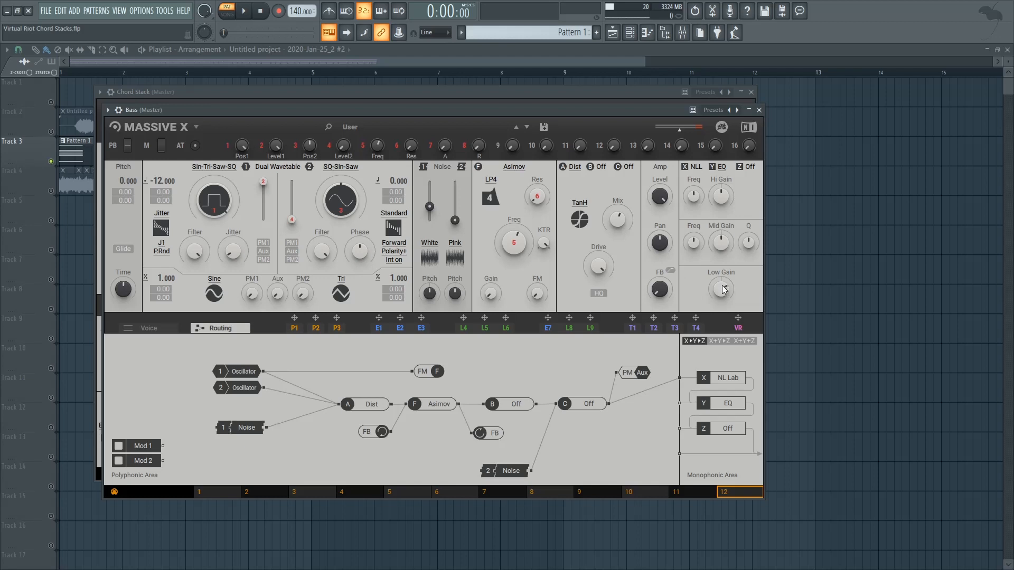
mouse_move(627, 257)
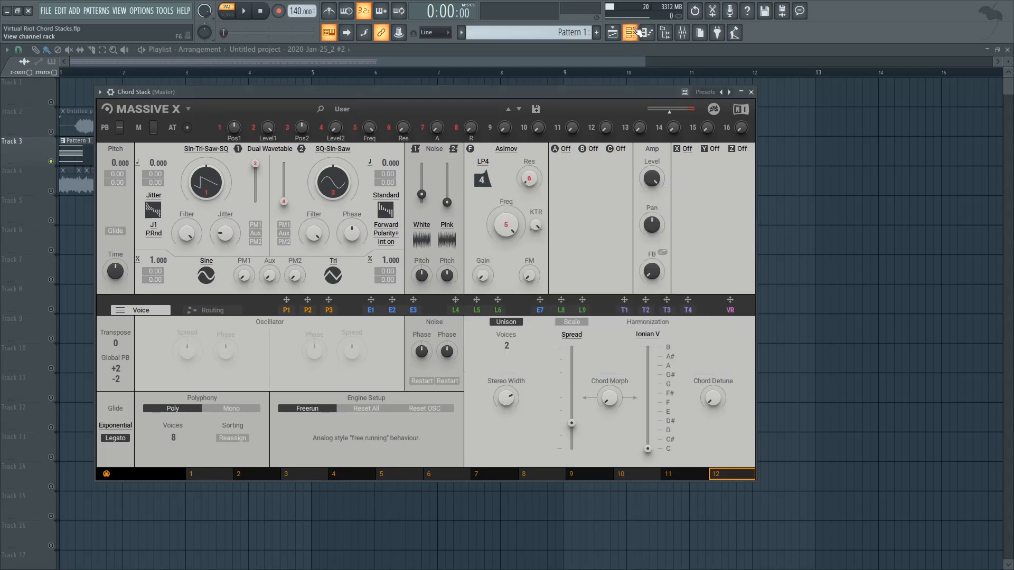
- Bring up the Lead channel's Massive X patch from the channel rack
click(630, 33)
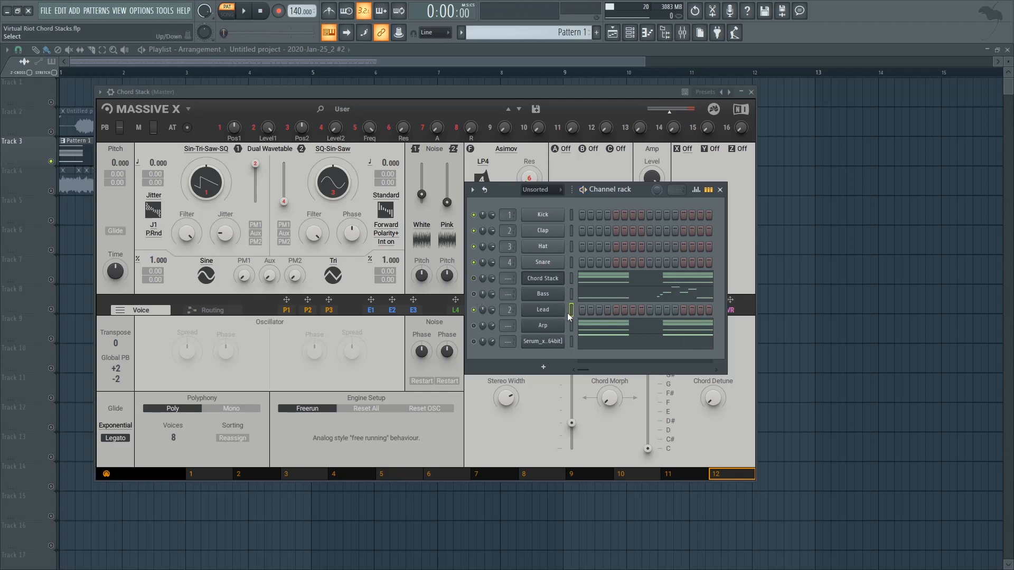
click(542, 310)
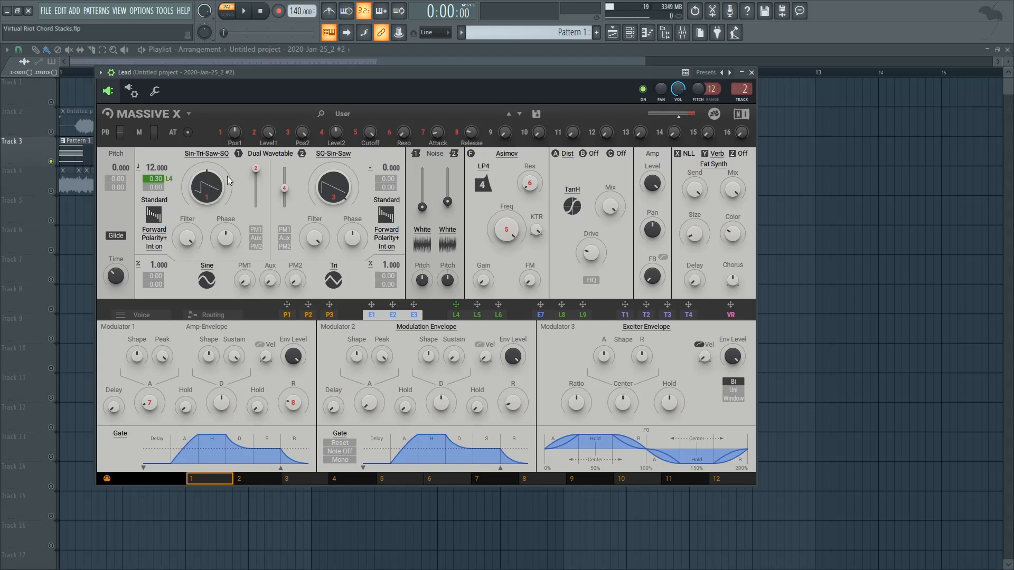
mouse_move(228, 186)
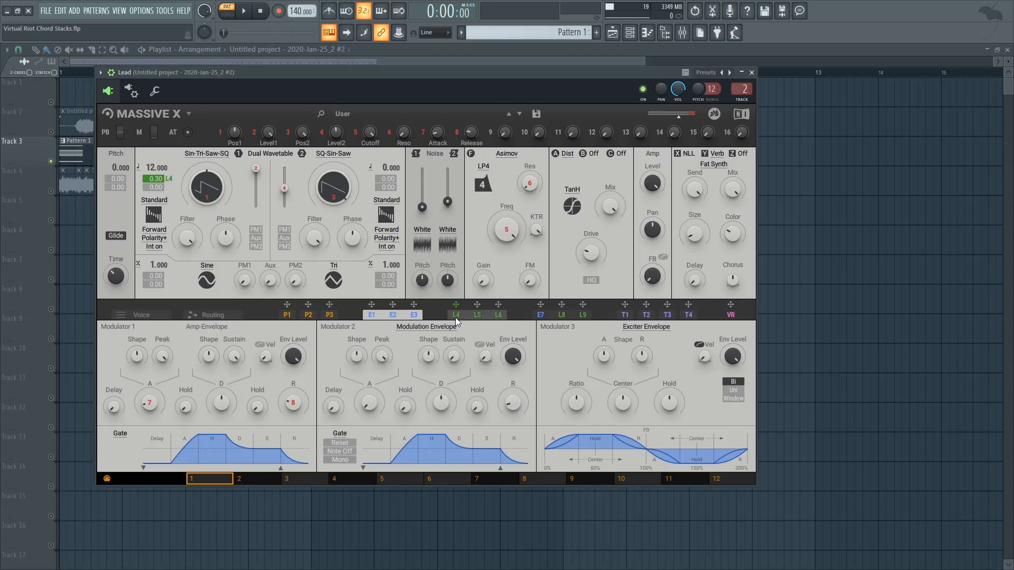
- Show the Lead patch's modulators 4–6: two Switcher LFOs and a Random LFO
click(455, 315)
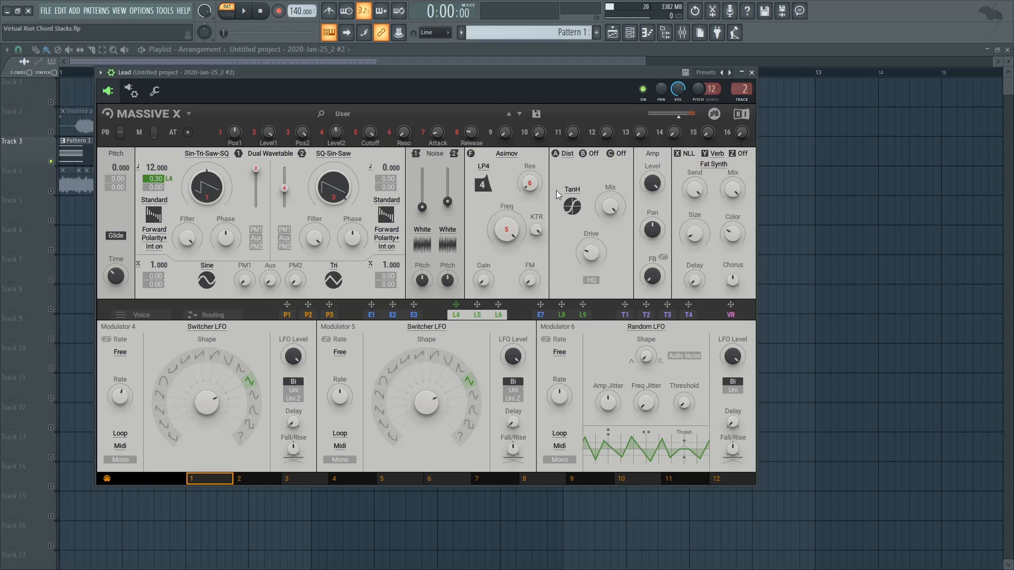
mouse_move(593, 259)
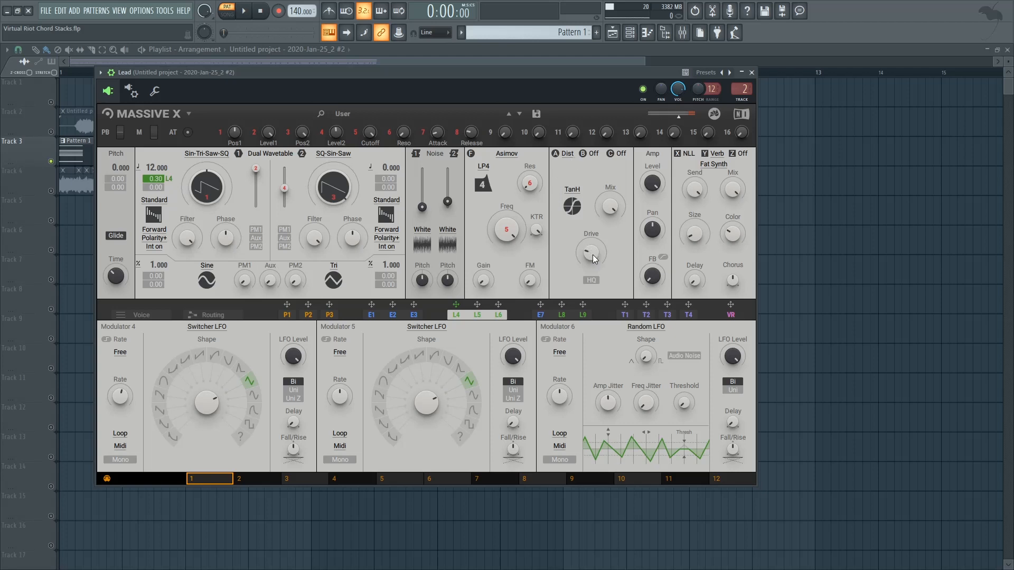
mouse_move(511, 228)
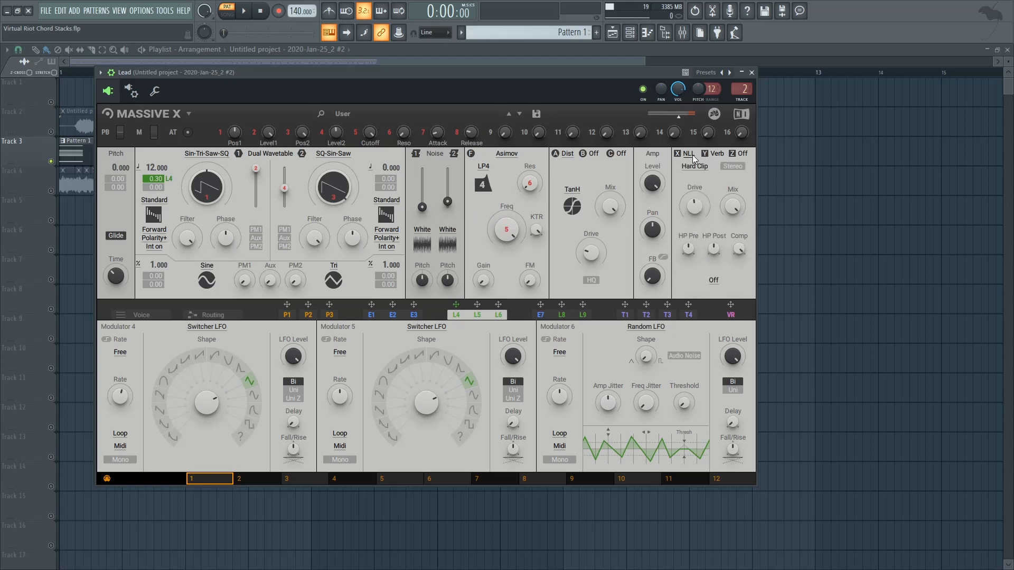
mouse_move(713, 157)
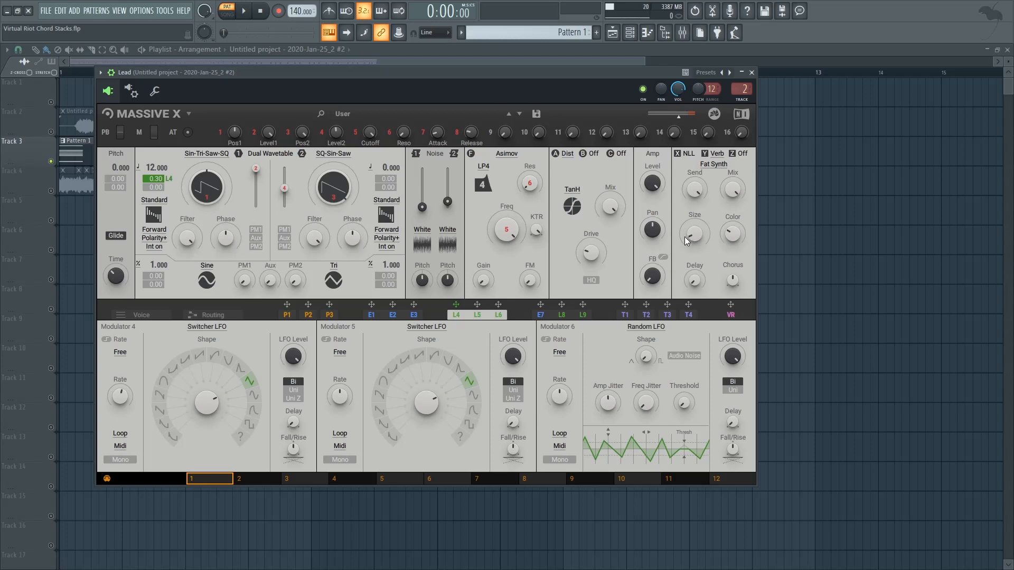
mouse_move(692, 244)
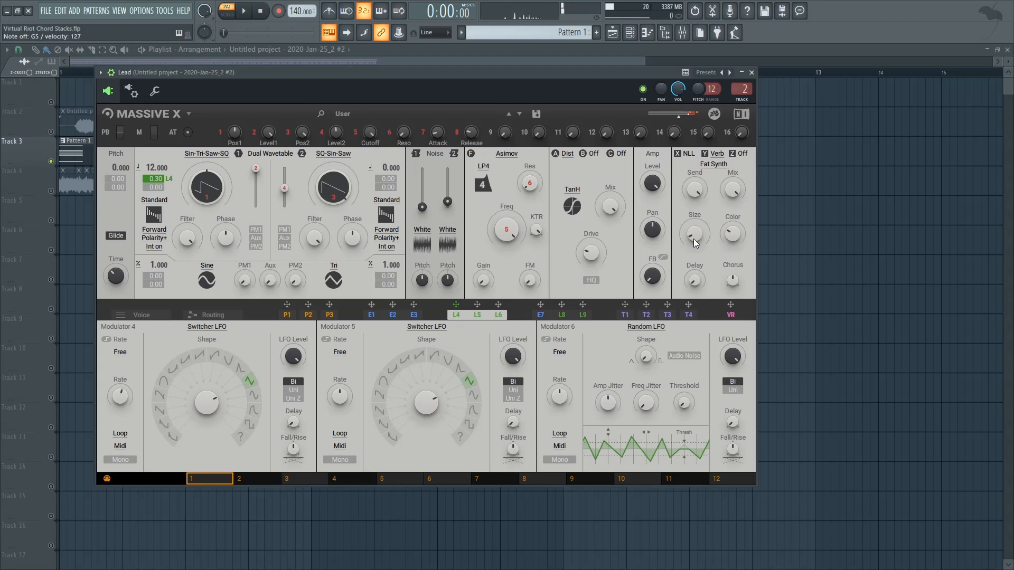
- Inspect the Lead's hard-clip distortion, then its voice settings: mono, legato, two unison voices
click(679, 153)
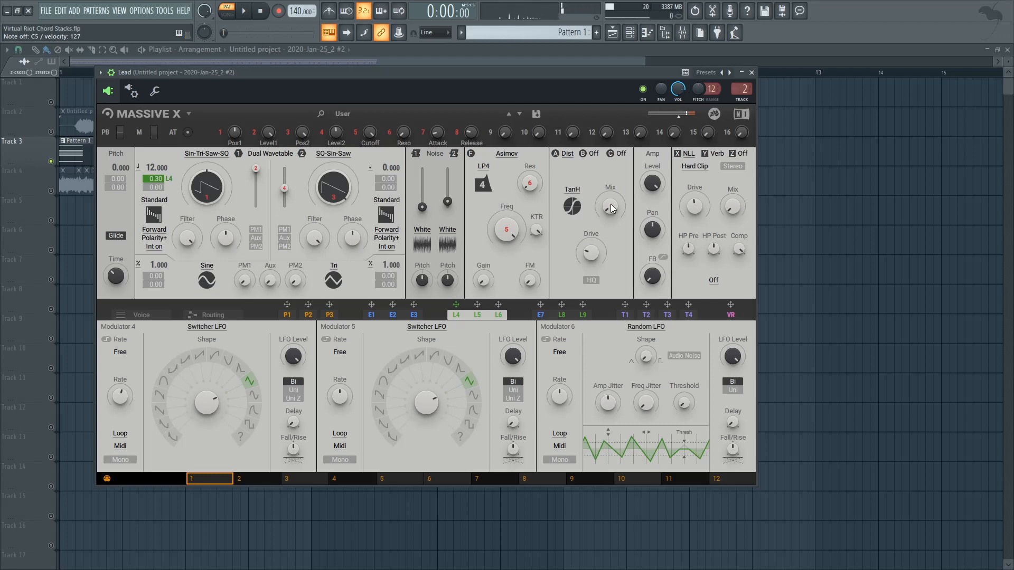
click(138, 314)
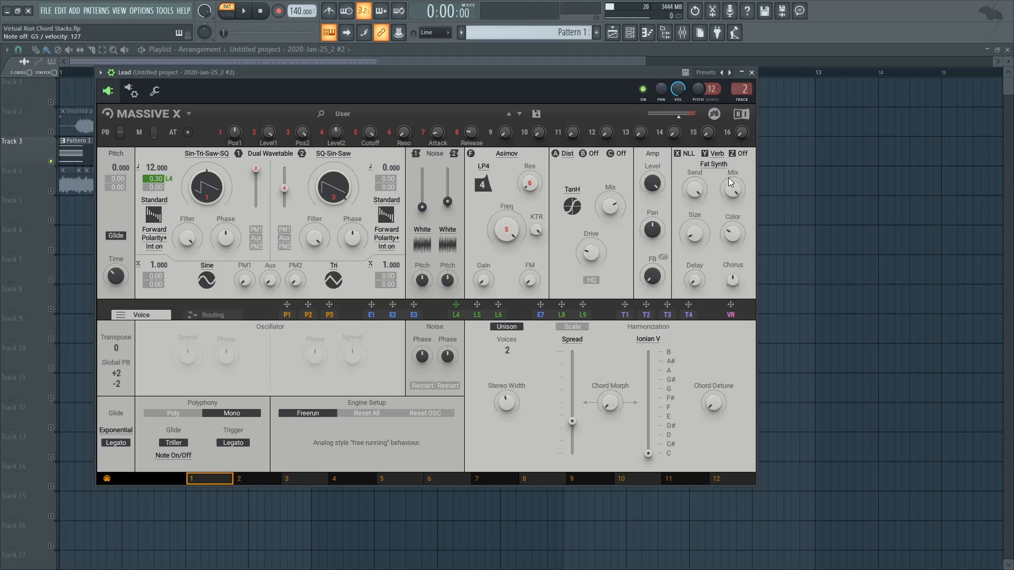
mouse_move(751, 73)
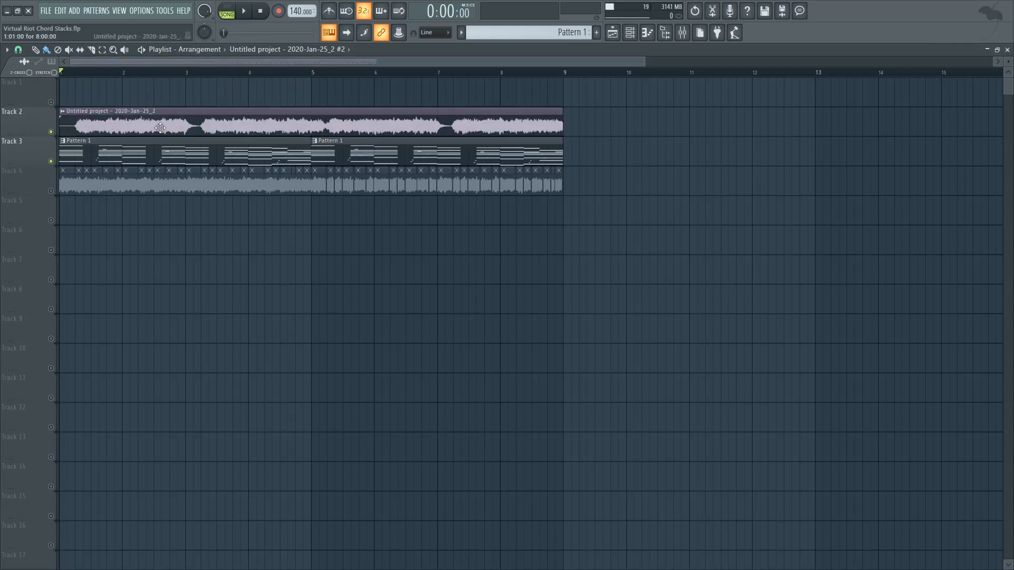
- Show the channel rack listing drums, Chord Stack, Bass, Lead, Arp and Serum
click(243, 10)
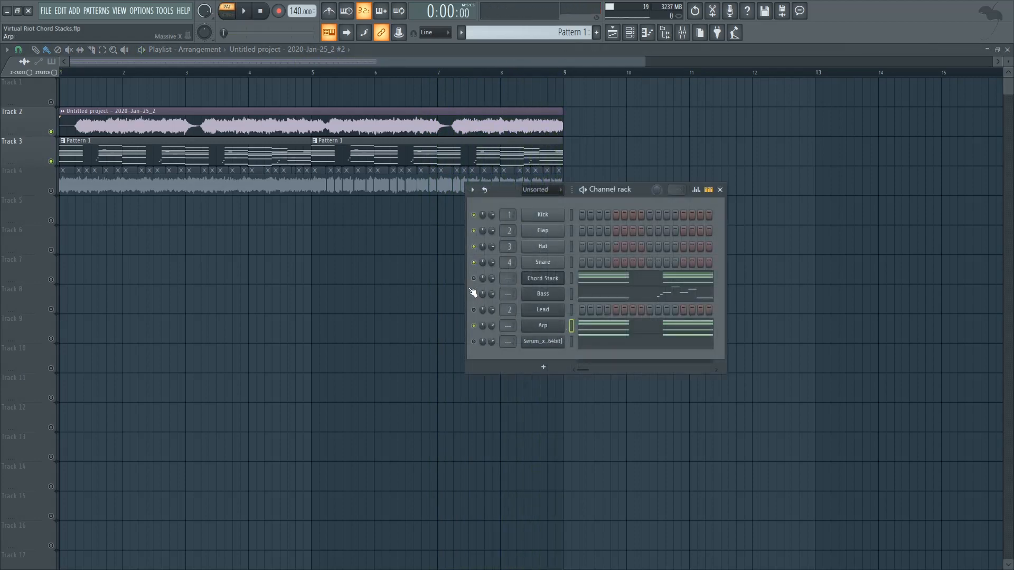
- Bring up the Arp channel's Massive X patch with bit-crush and synced delay
click(542, 325)
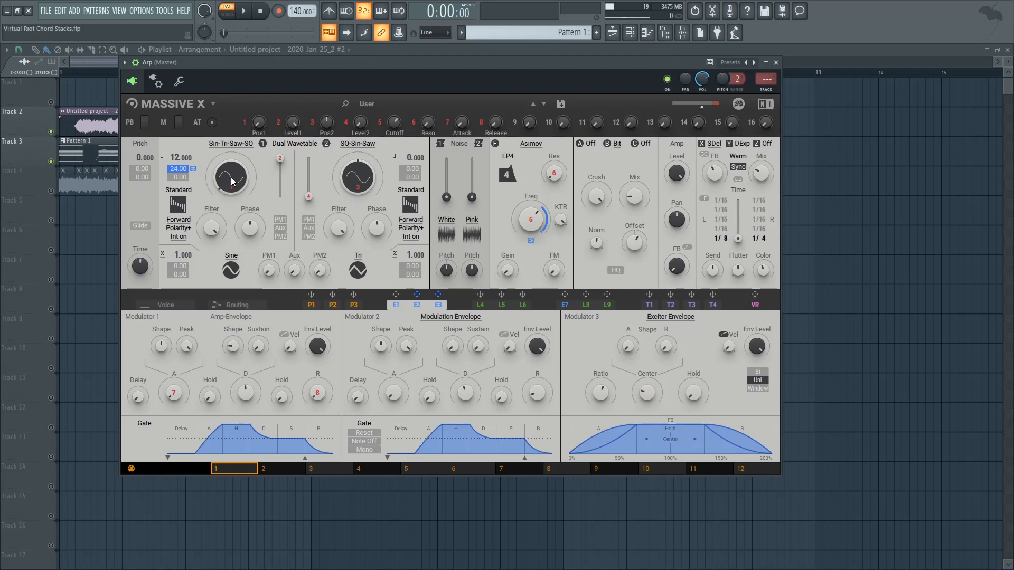
mouse_move(413, 323)
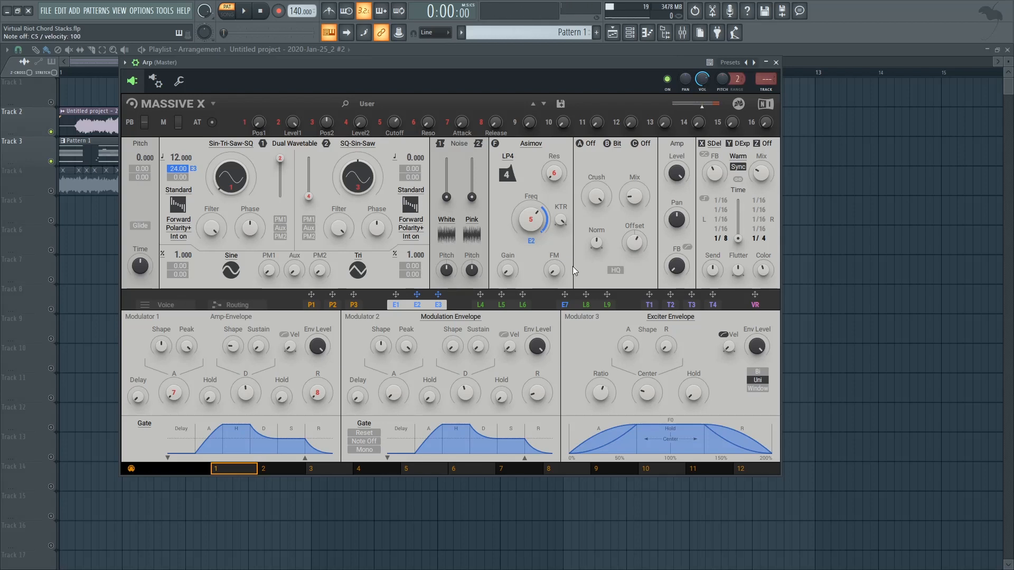
- Check the Arp patch's second insert effect list and keep Bit Crusher selected
click(613, 144)
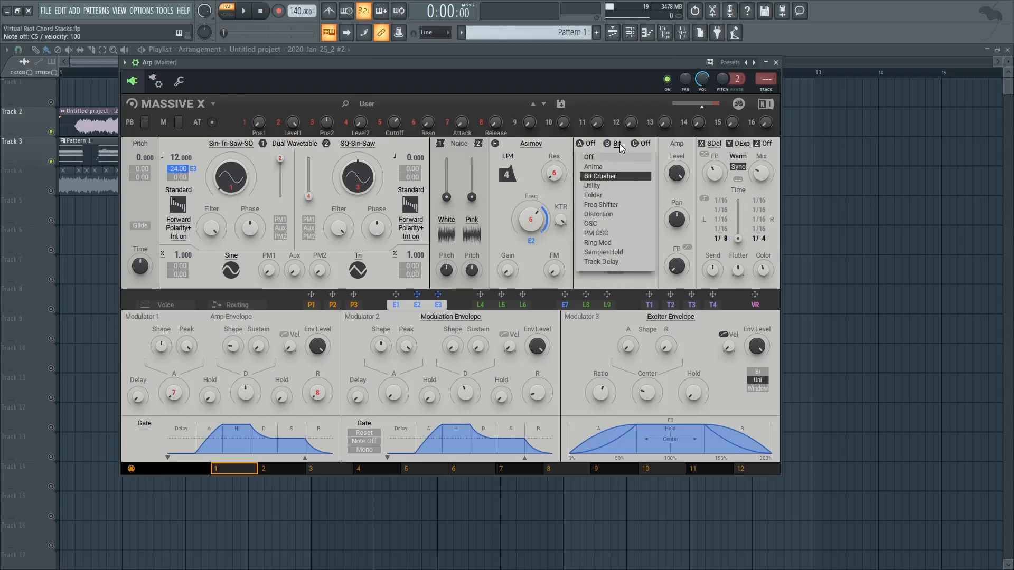
click(600, 176)
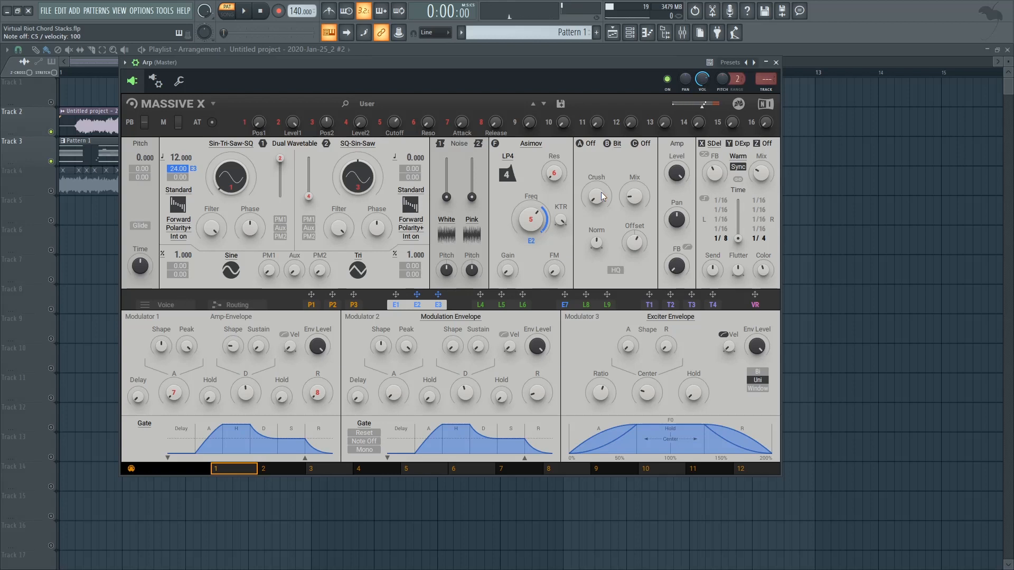
mouse_move(581, 247)
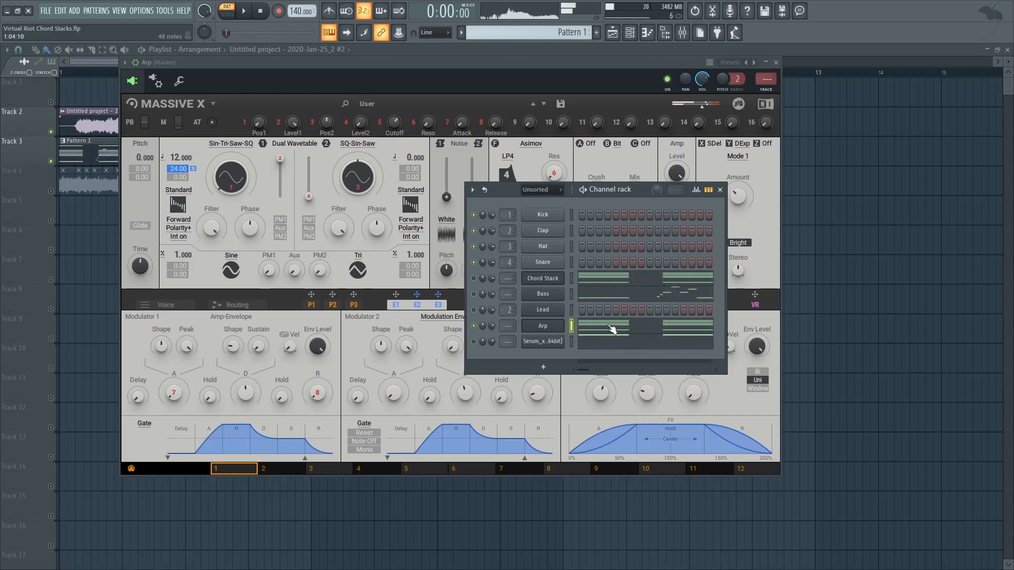
- Close the Arp synth, audition the arrangement, then mute Track 2's reference audio recording
click(542, 294)
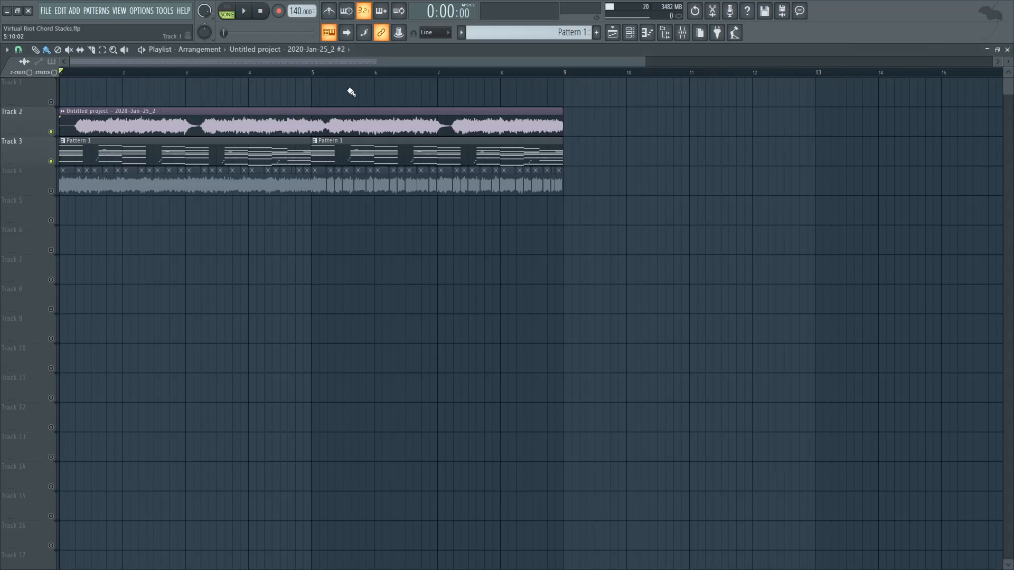
click(243, 10)
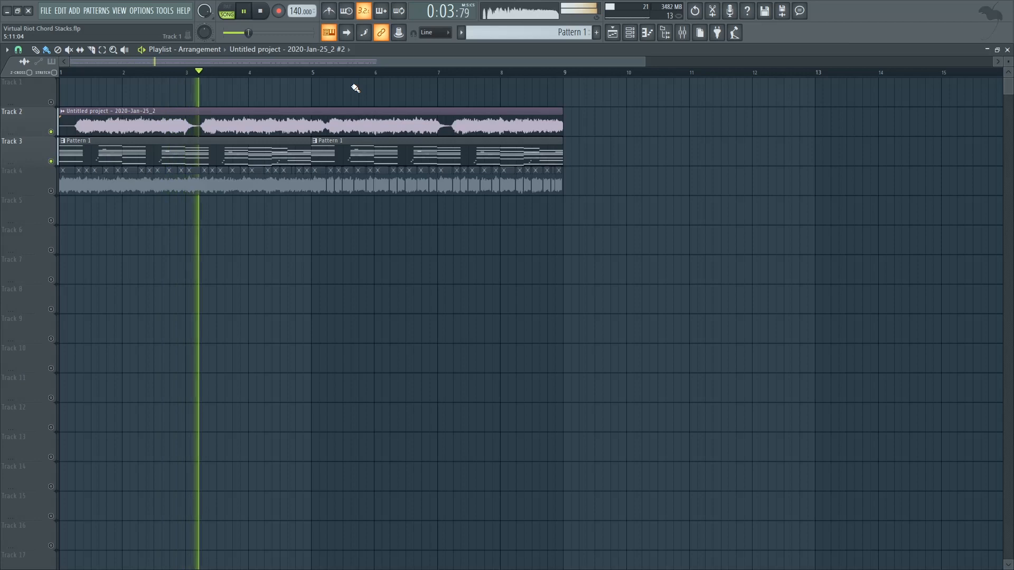
click(260, 10)
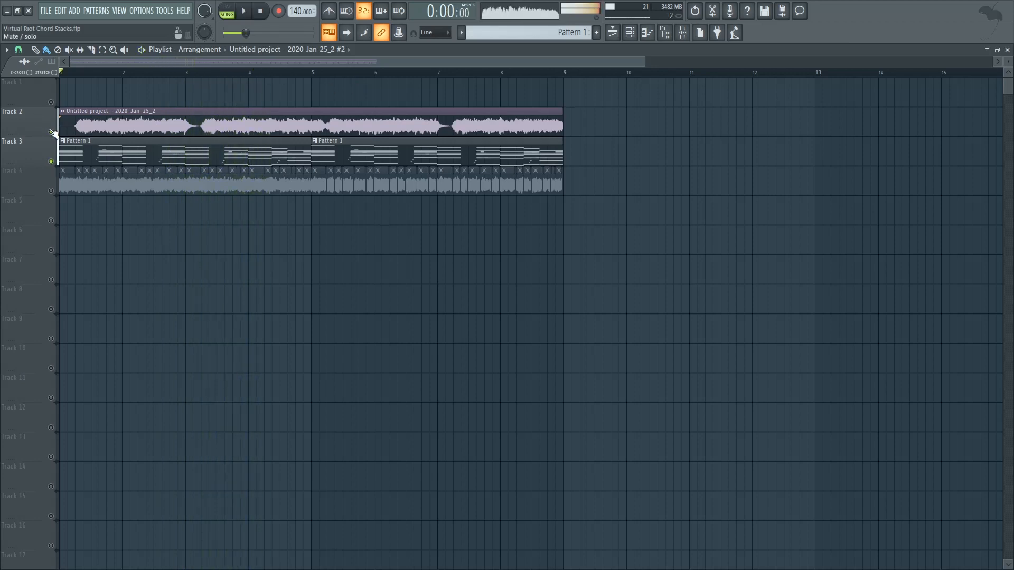
click(611, 33)
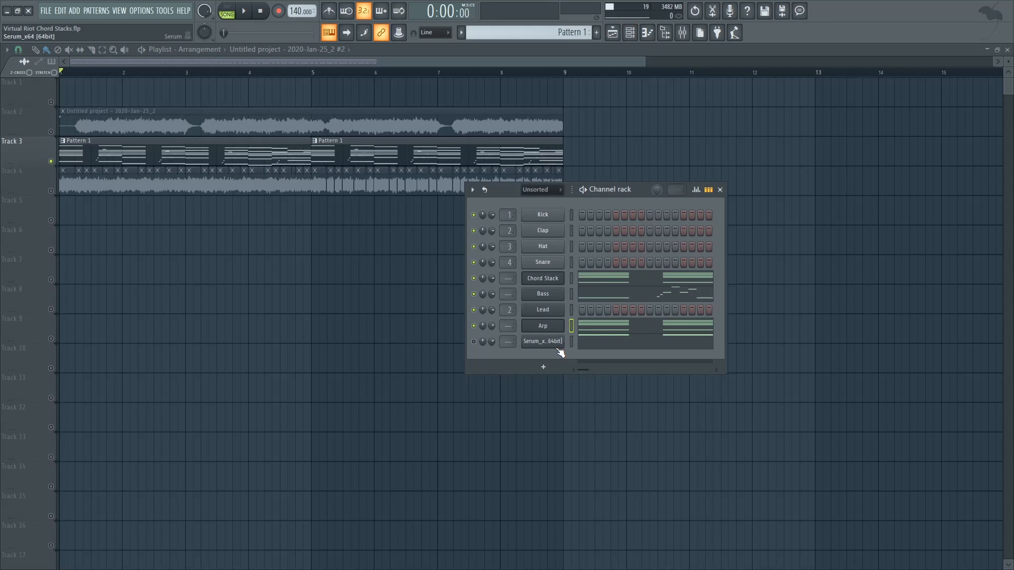
- Open the Serum channel's synth and switch to its modulation matrix with the noise and LFO 1 routings
double_click(542, 342)
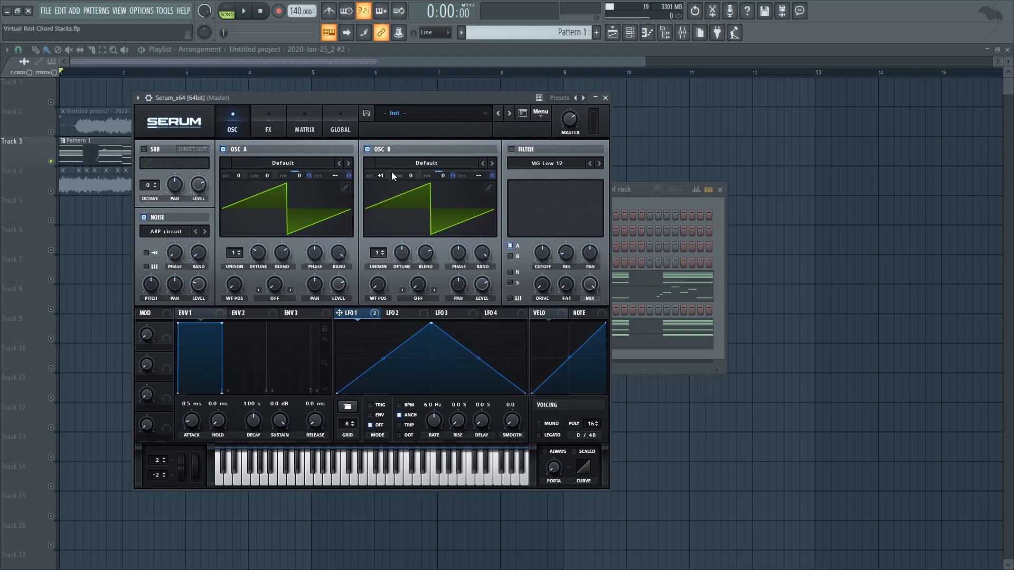
mouse_move(249, 227)
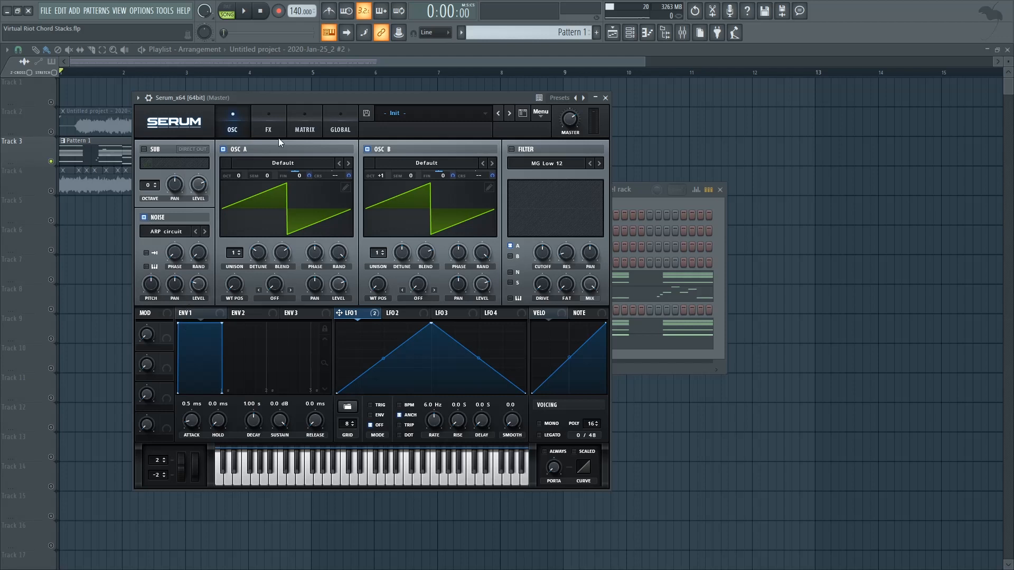
click(304, 122)
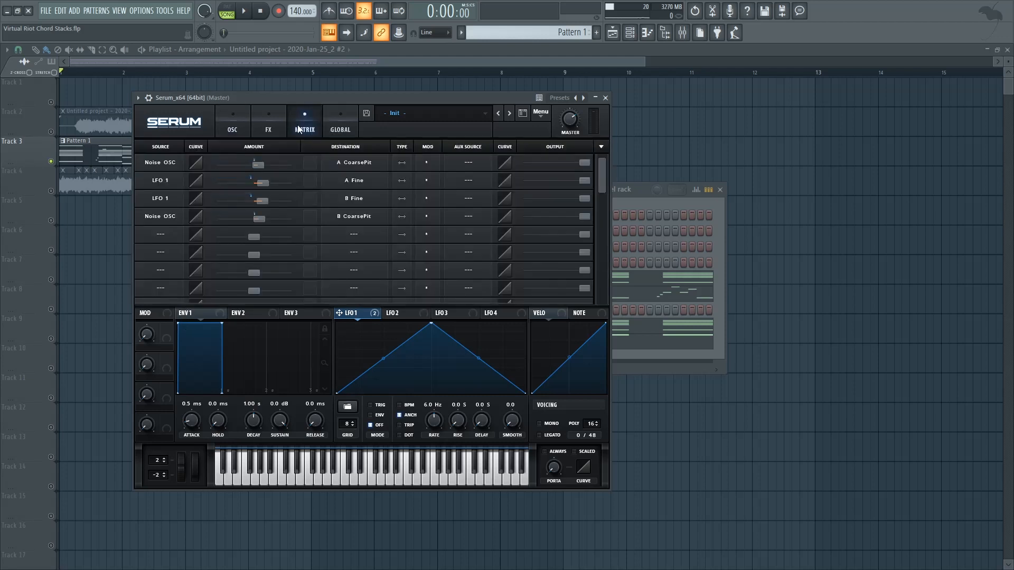
- Review the first routing's source and destination, keeping Noise OSC, then return to the oscillator view
click(160, 162)
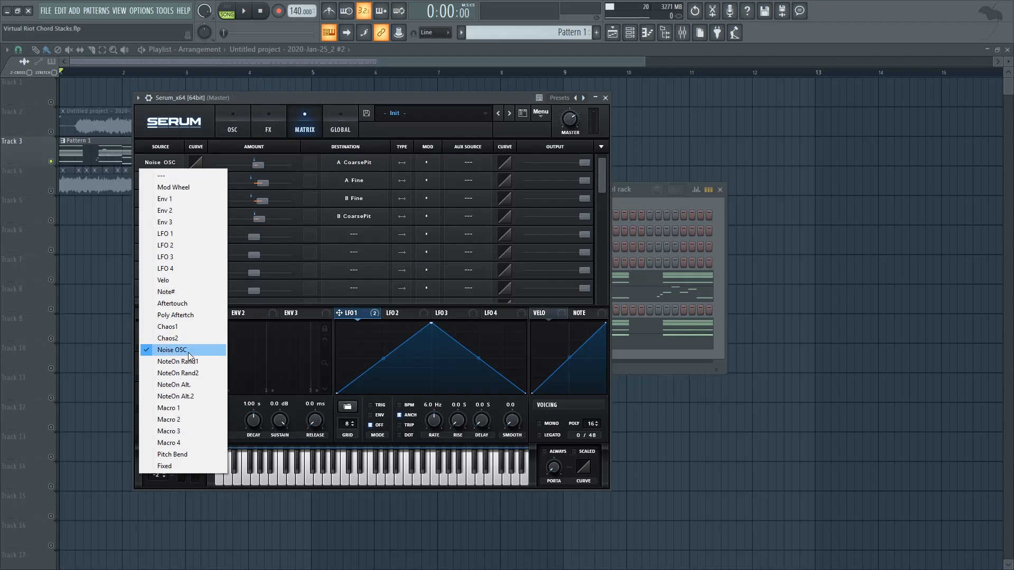
click(171, 350)
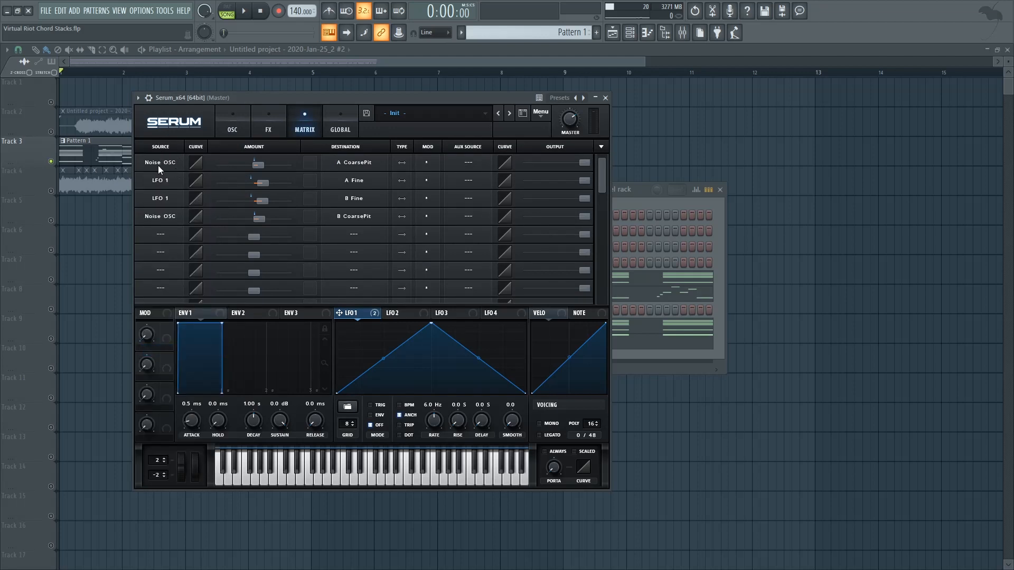
click(354, 162)
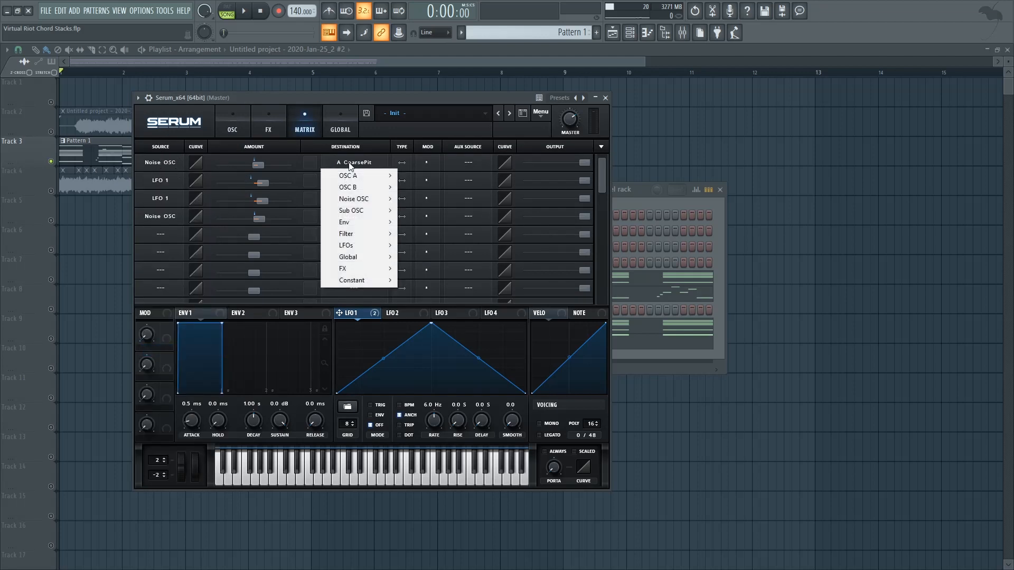
mouse_move(347, 187)
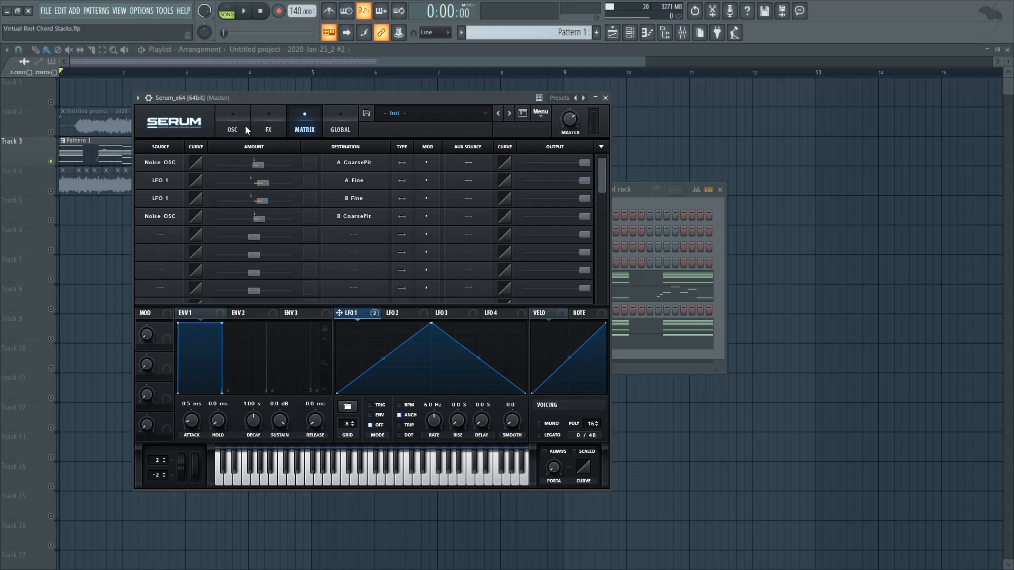
mouse_move(274, 142)
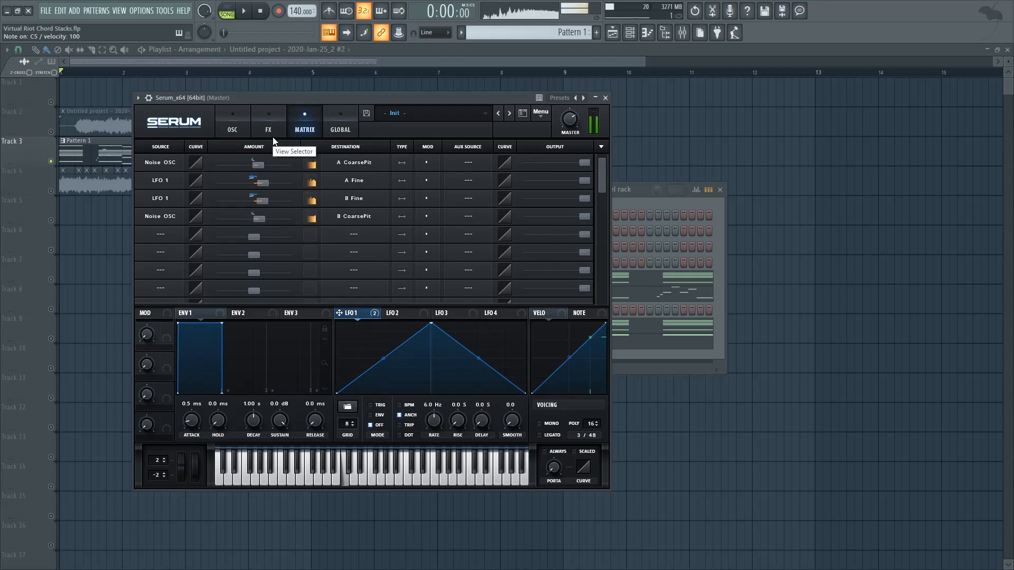
click(232, 122)
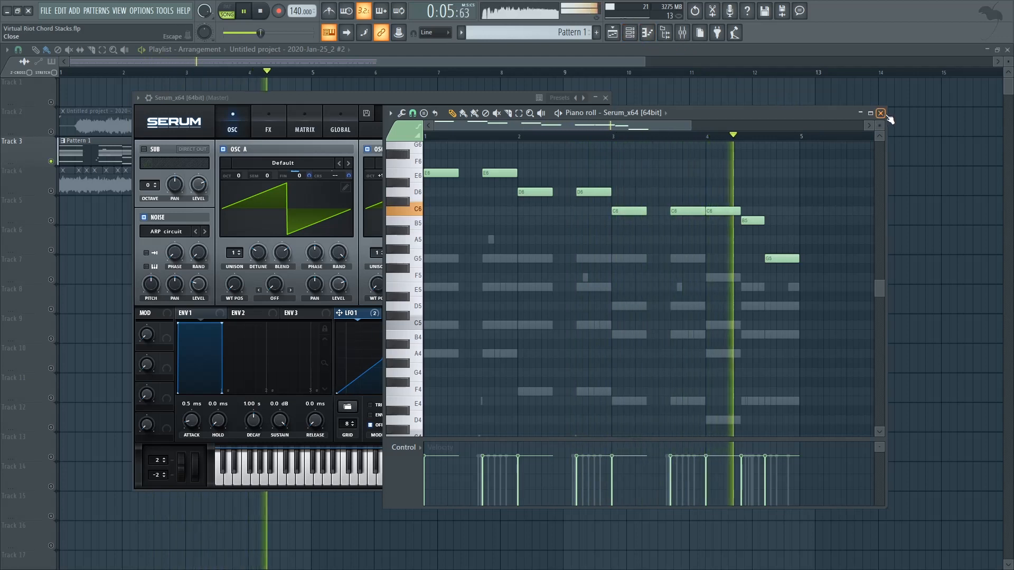
- Close the arp piano roll, toggle Serum's reverb on and off in FX, and return to the matrix
click(880, 113)
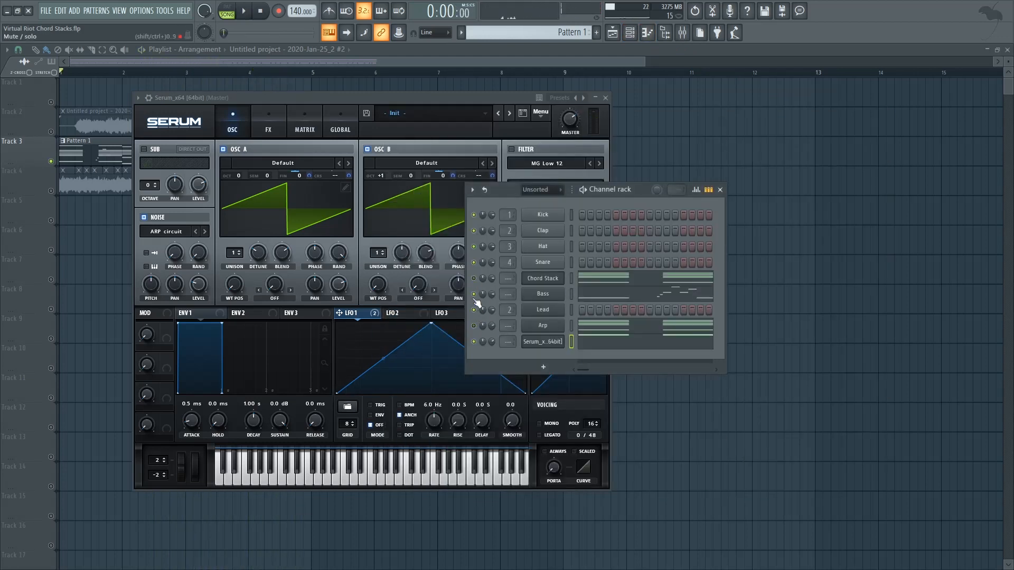
click(243, 11)
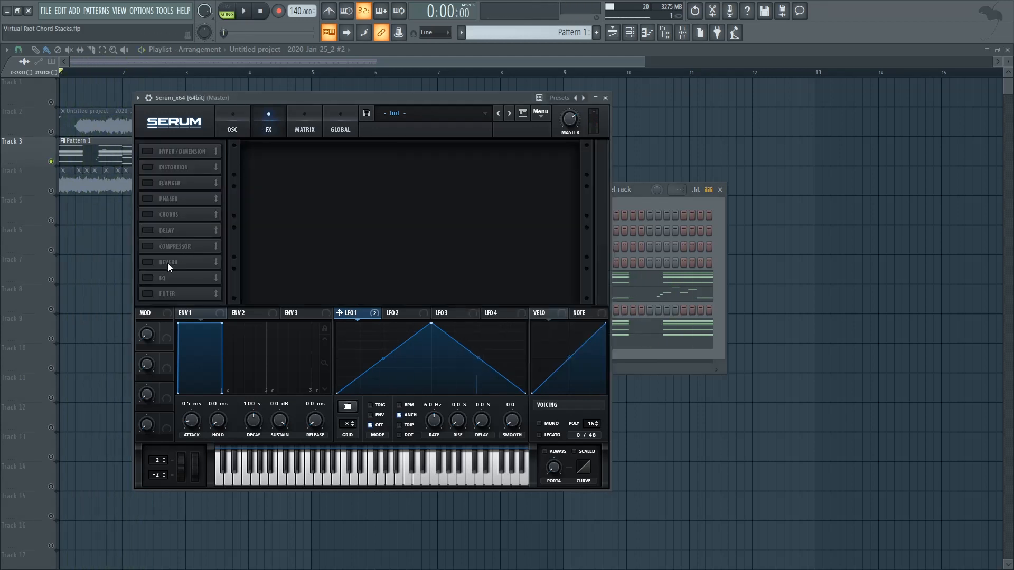
click(148, 262)
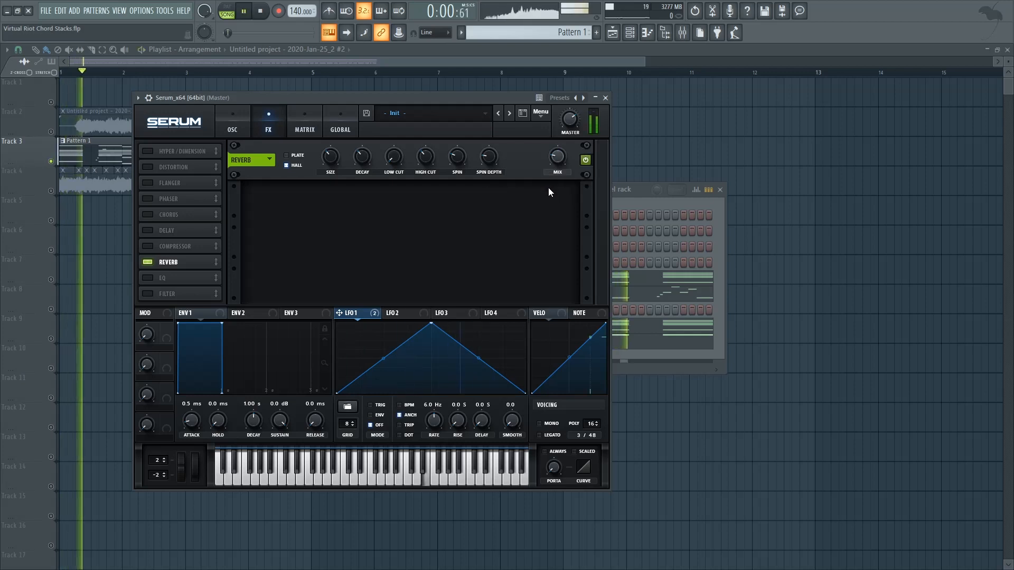
click(148, 262)
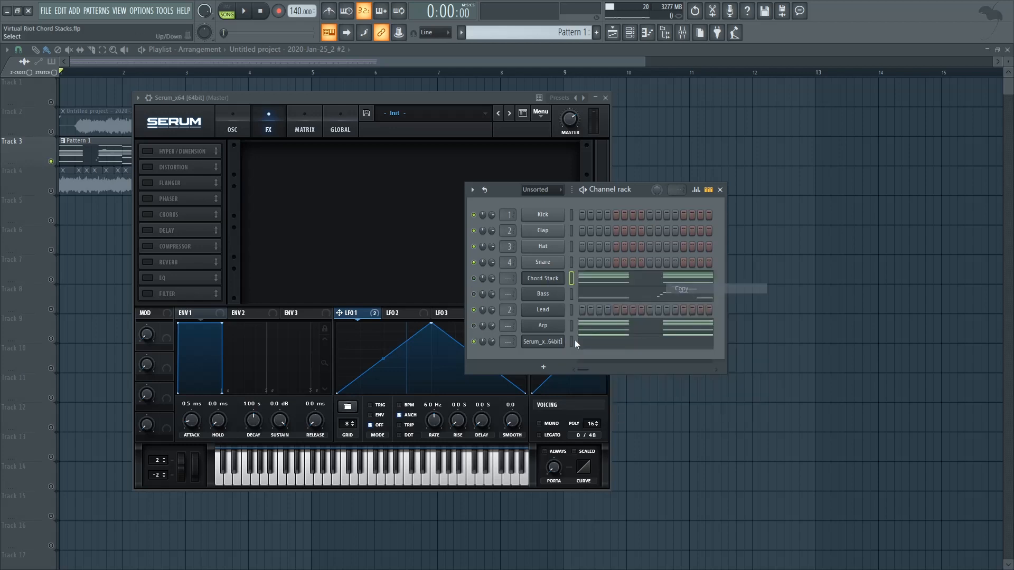
click(305, 120)
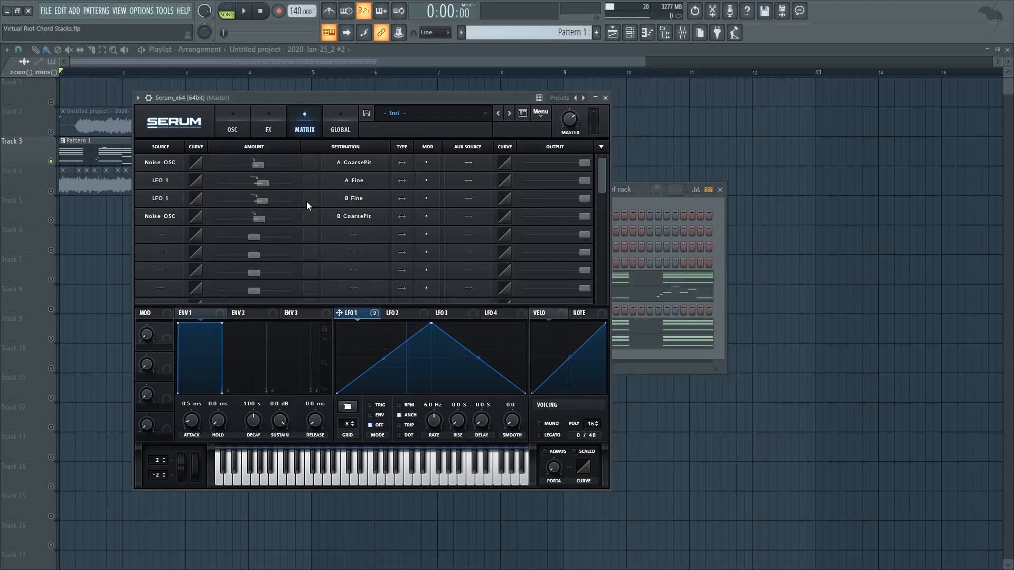
- Set the LFO 1→A Fine depth and raise output levels on the A Fine, B Fine and noise pitch routings
drag(250, 183, 262, 183)
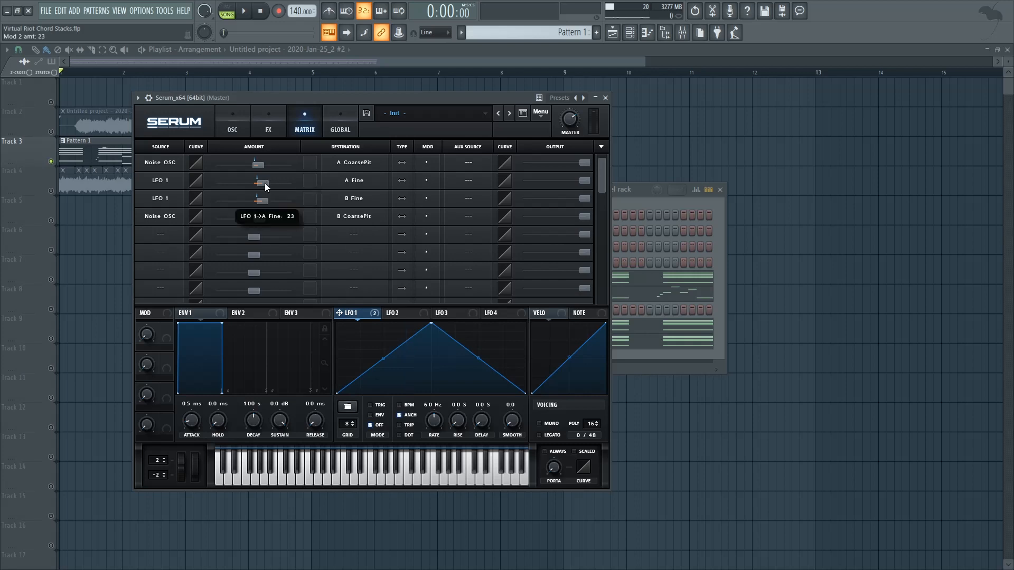
drag(546, 180, 556, 179)
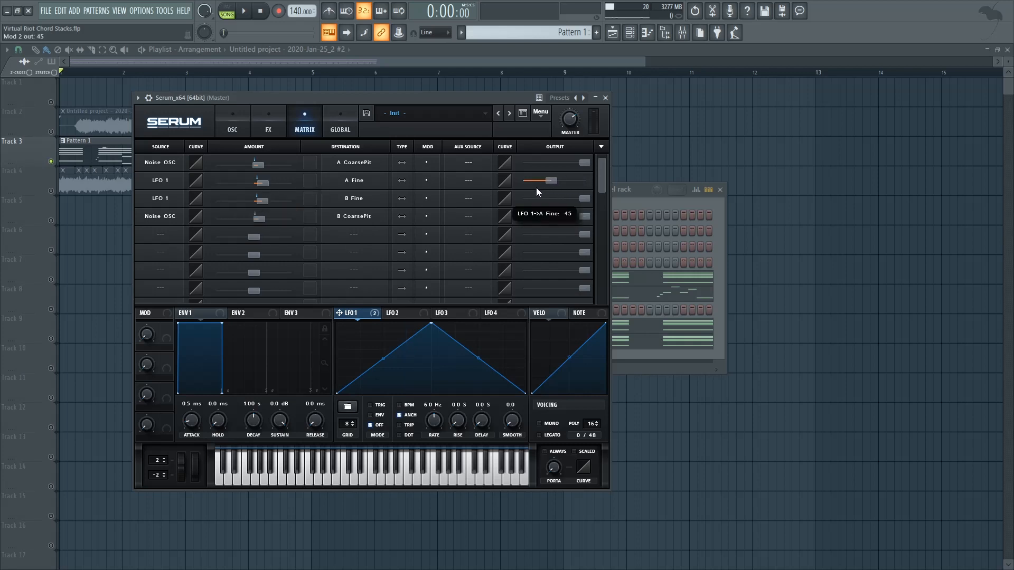
drag(549, 198, 558, 197)
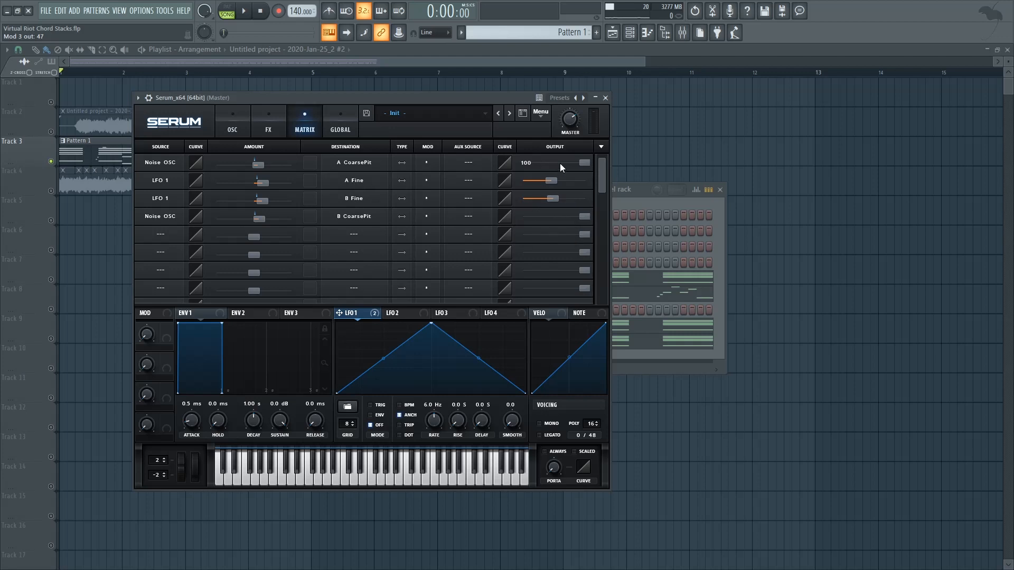
drag(582, 163, 552, 163)
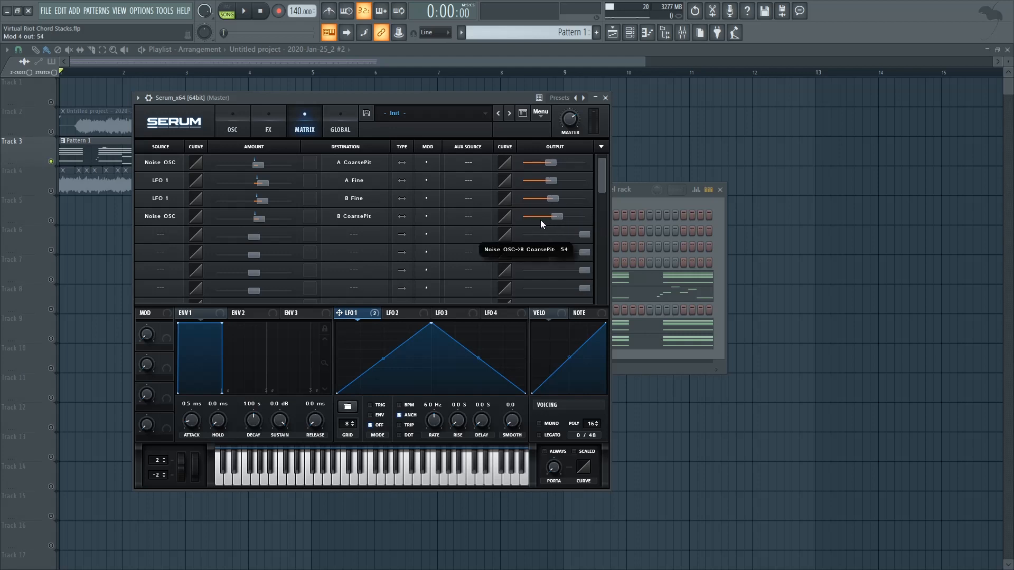
click(231, 121)
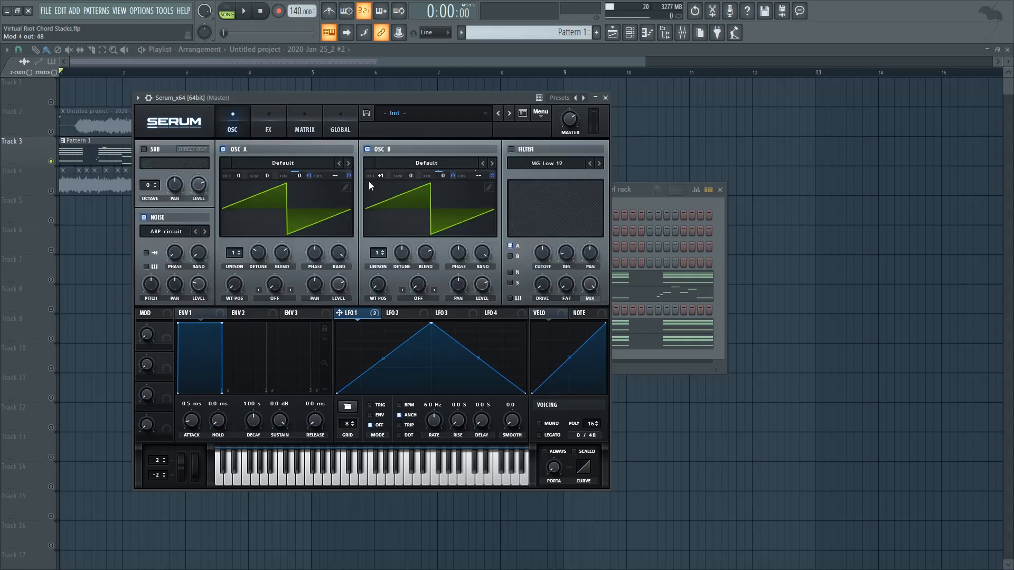
- Turn off oscillator B, raise the Noise→A CoarsePit output, and add unison voices to oscillator A
click(381, 176)
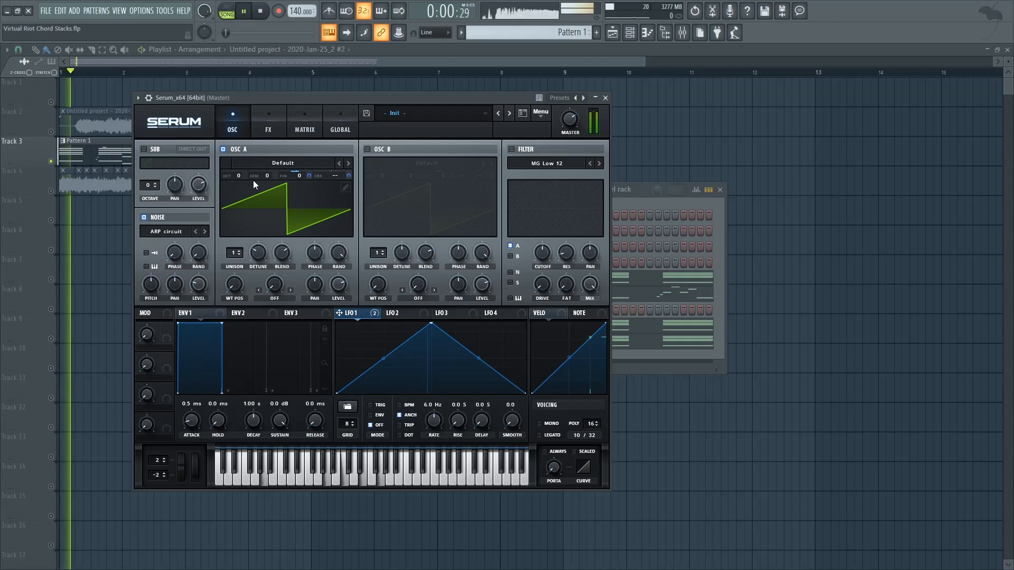
click(304, 120)
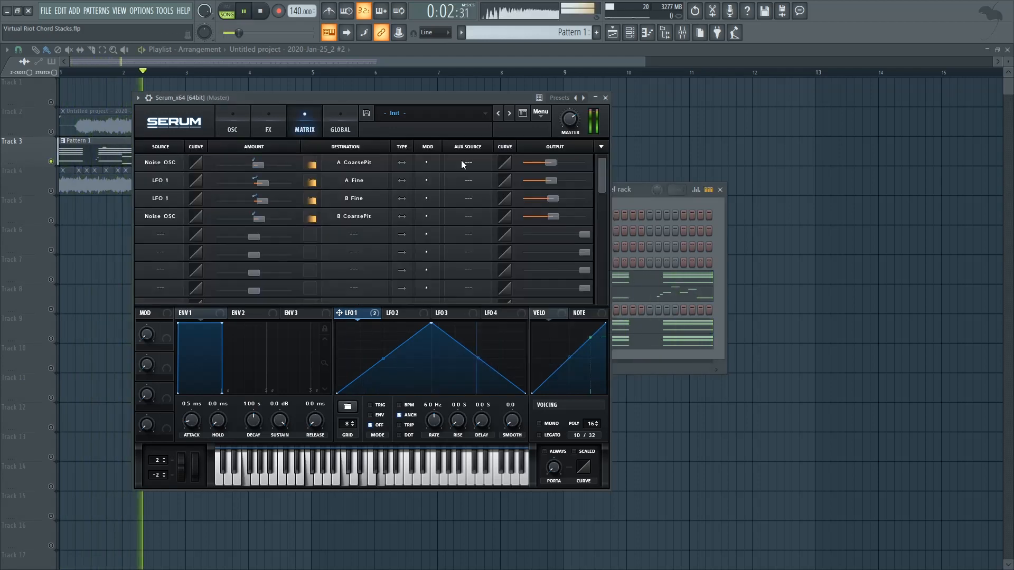
click(260, 11)
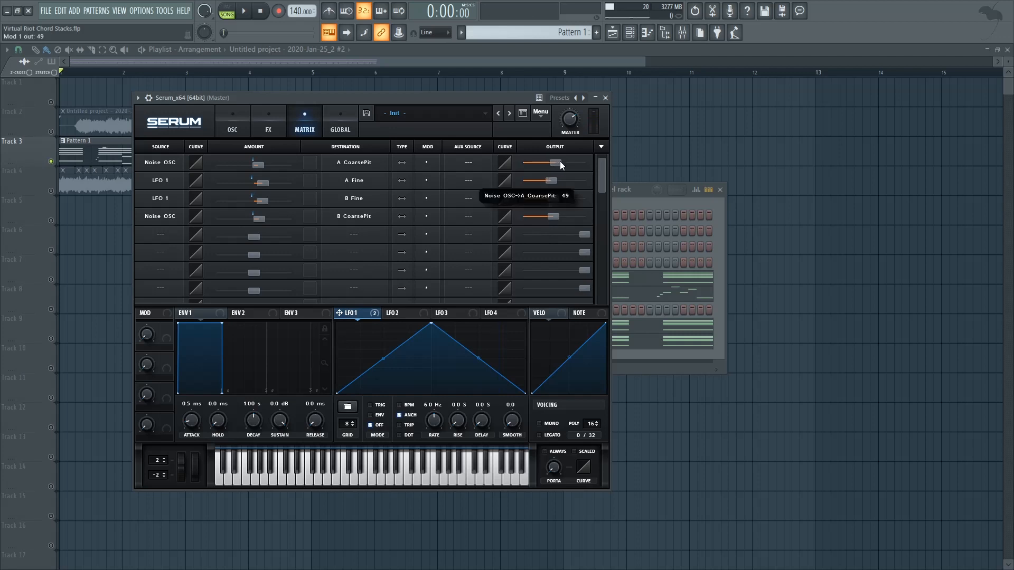
click(242, 11)
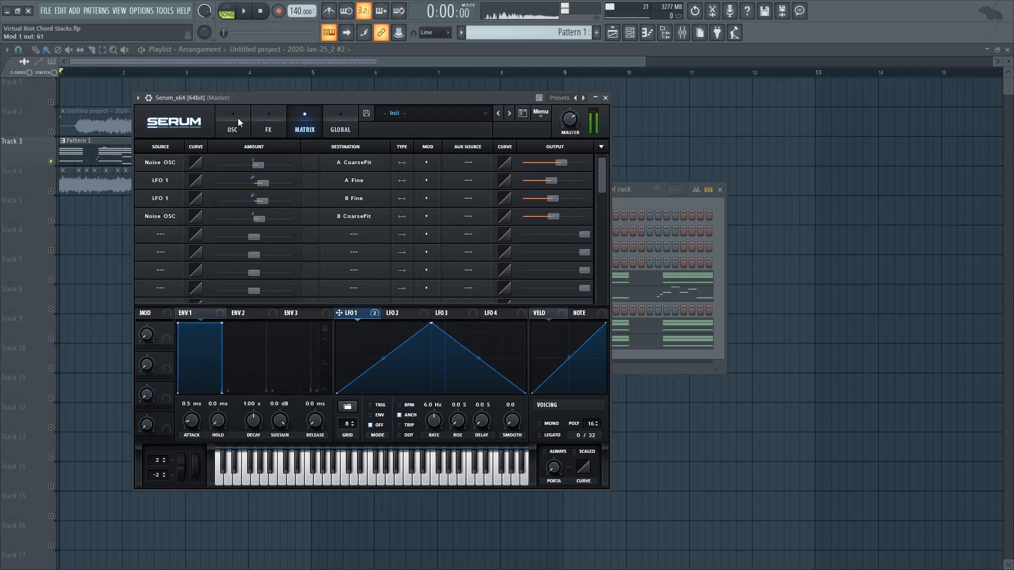
click(232, 122)
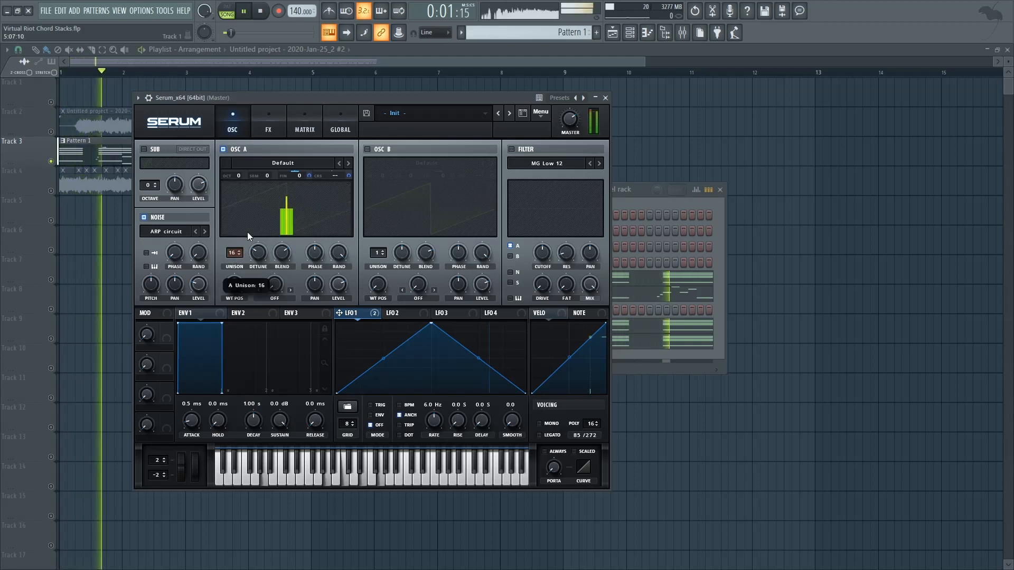
drag(234, 253, 233, 265)
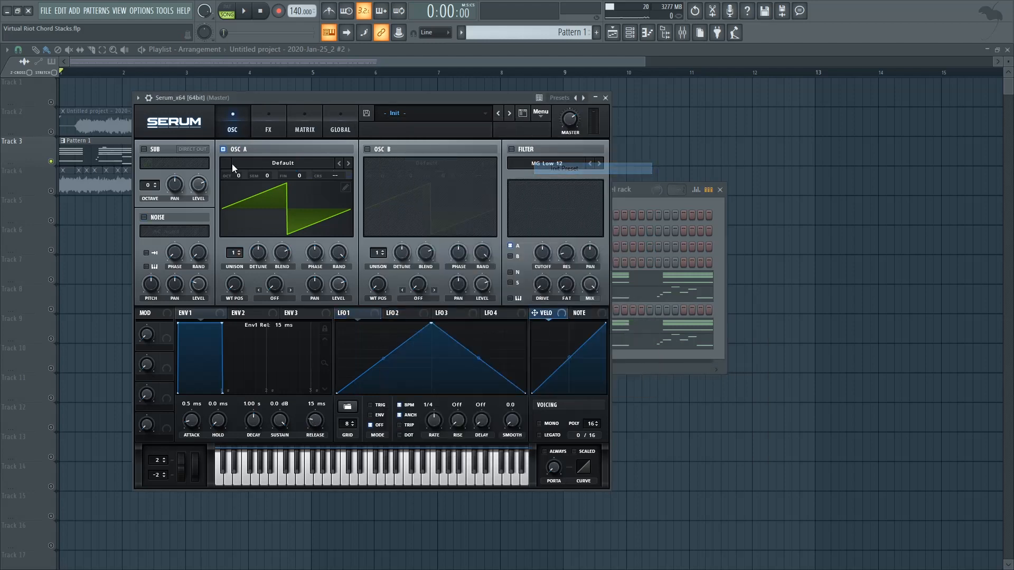
- Load Analog > Basic Shapes into oscillator A, route noise through the filter, and lower cutoff to ~715 Hz
click(283, 163)
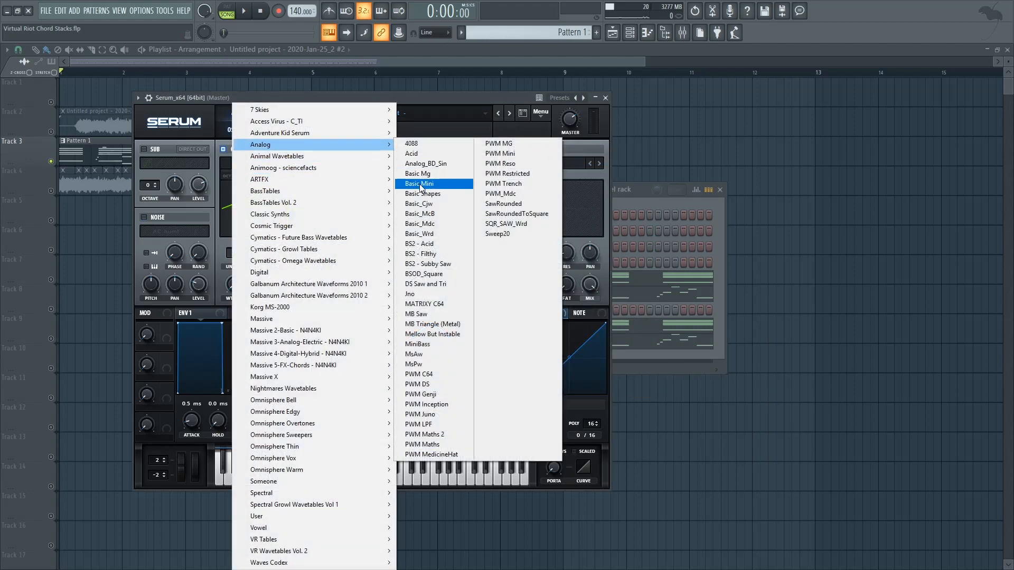
click(422, 193)
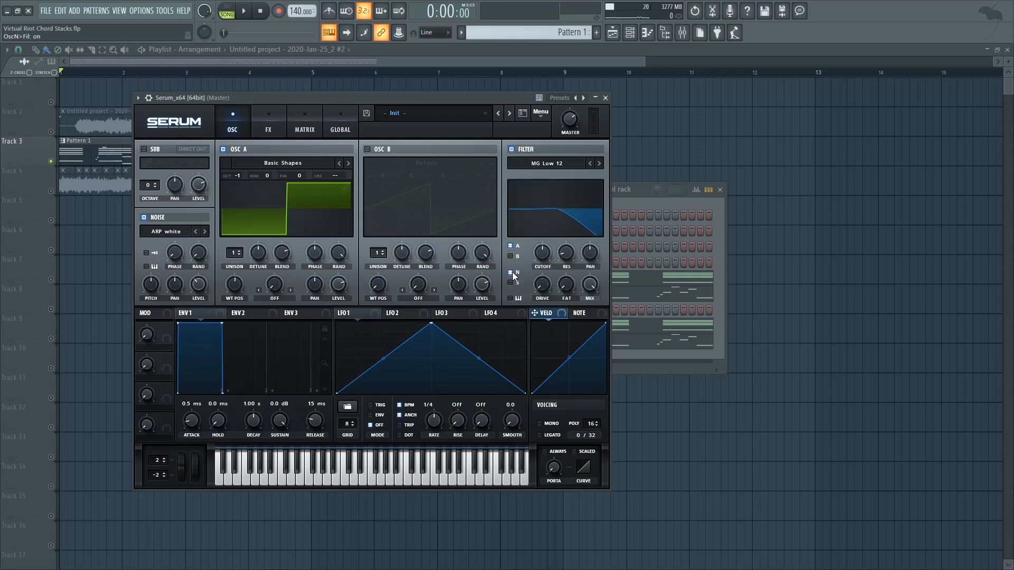
click(243, 11)
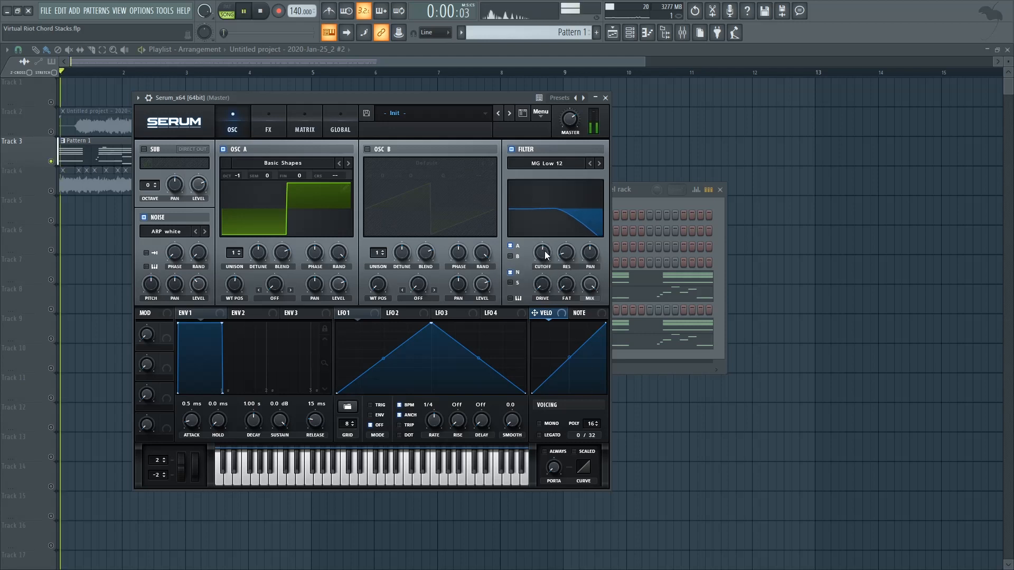
drag(541, 253, 542, 259)
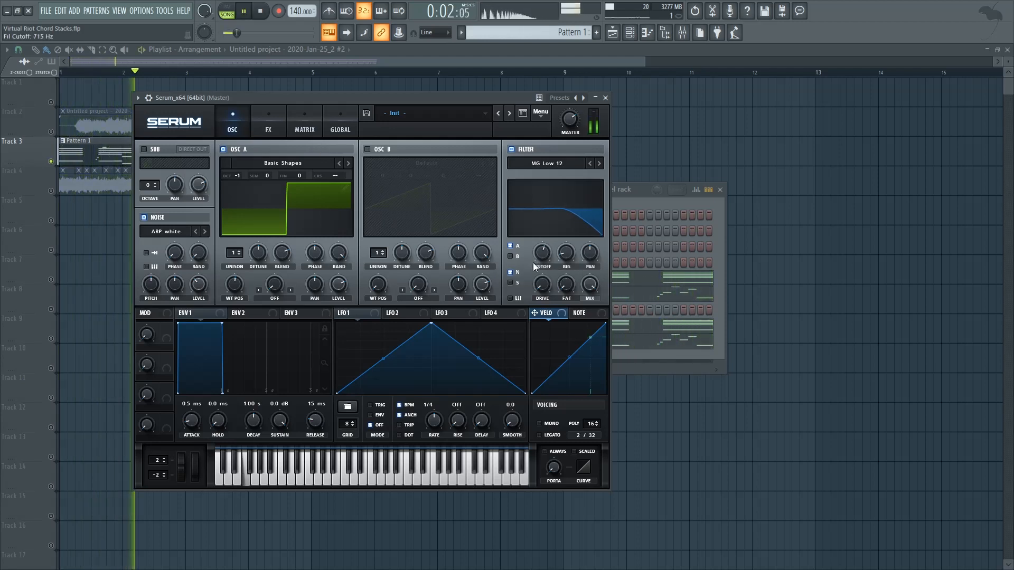
- Enable distortion at 75% drive and set Serum's master volume to 81%
click(267, 113)
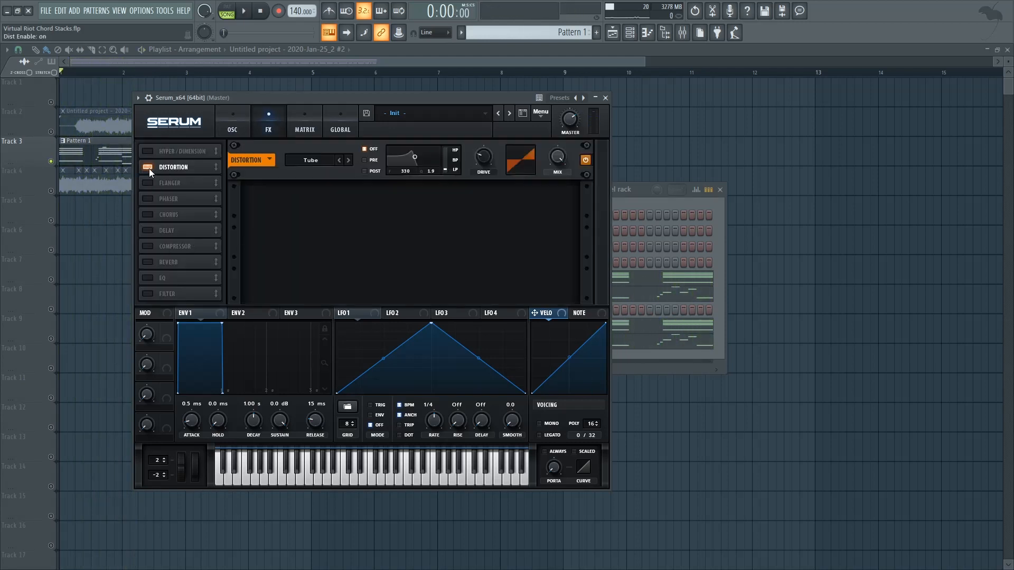
drag(482, 158, 483, 136)
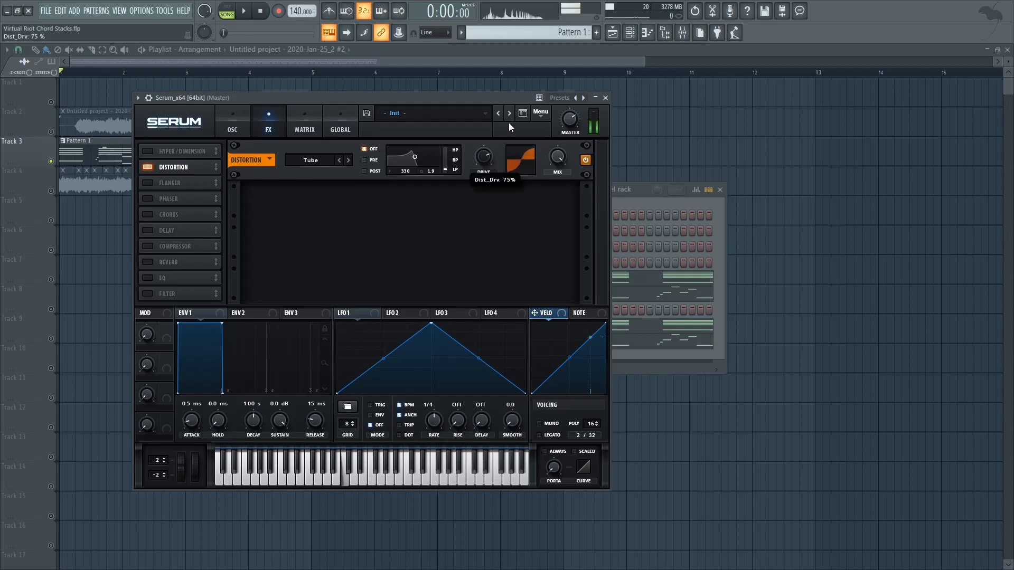
drag(568, 119, 579, 113)
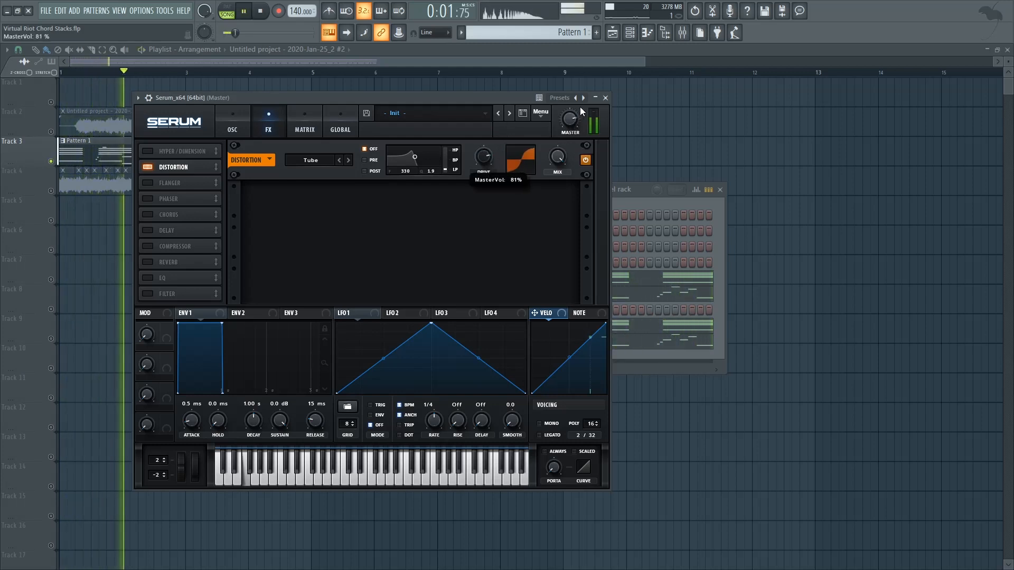
- Turn on the compressor and adjust its settings and makeup gain
click(147, 246)
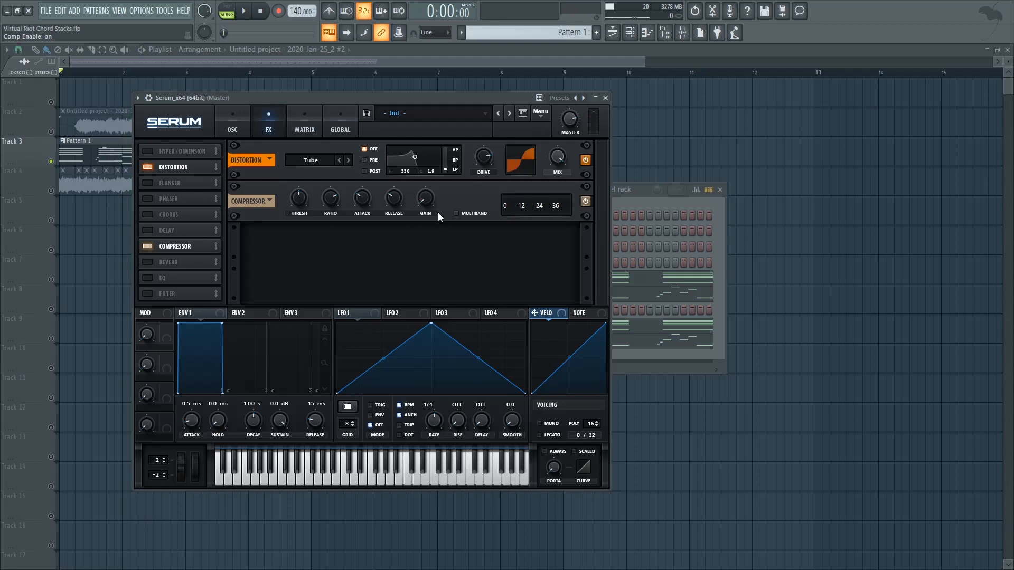
drag(425, 197, 425, 191)
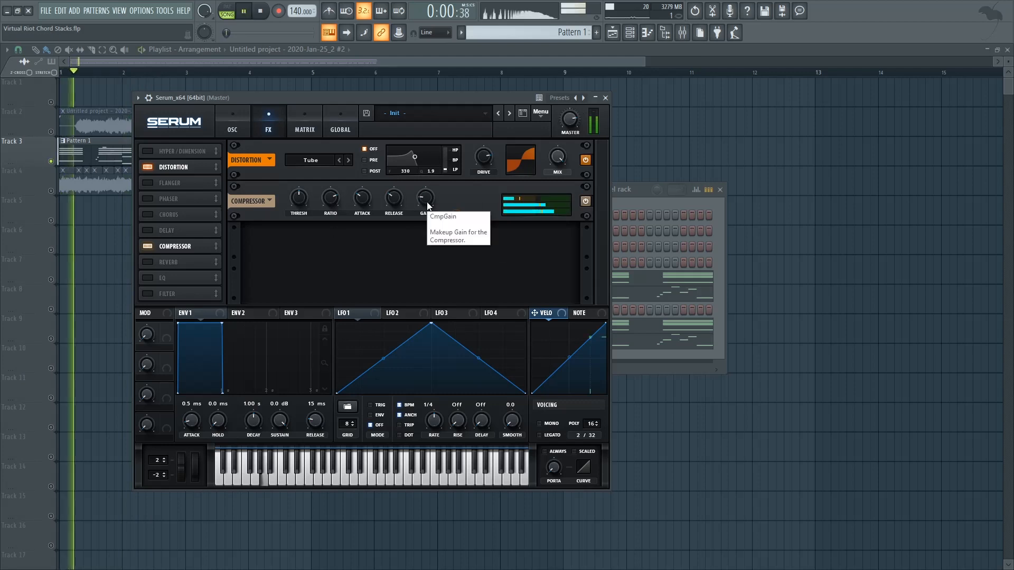
drag(425, 197, 425, 188)
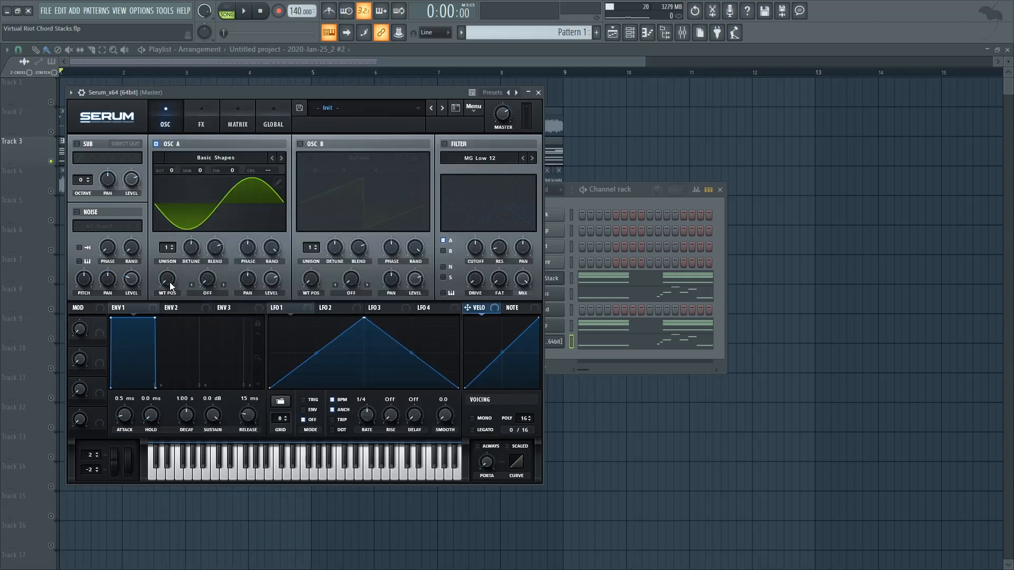
- Shape LFO 1 as a decaying envelope, route it to A CoarsePit with a set amount, and raise its rate to 11.2 Hz
click(278, 307)
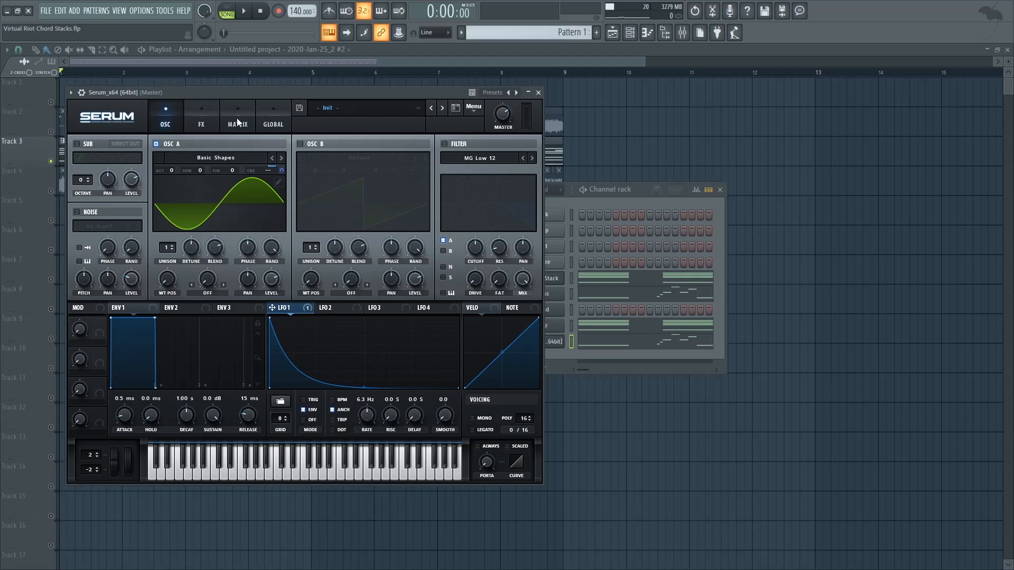
click(236, 117)
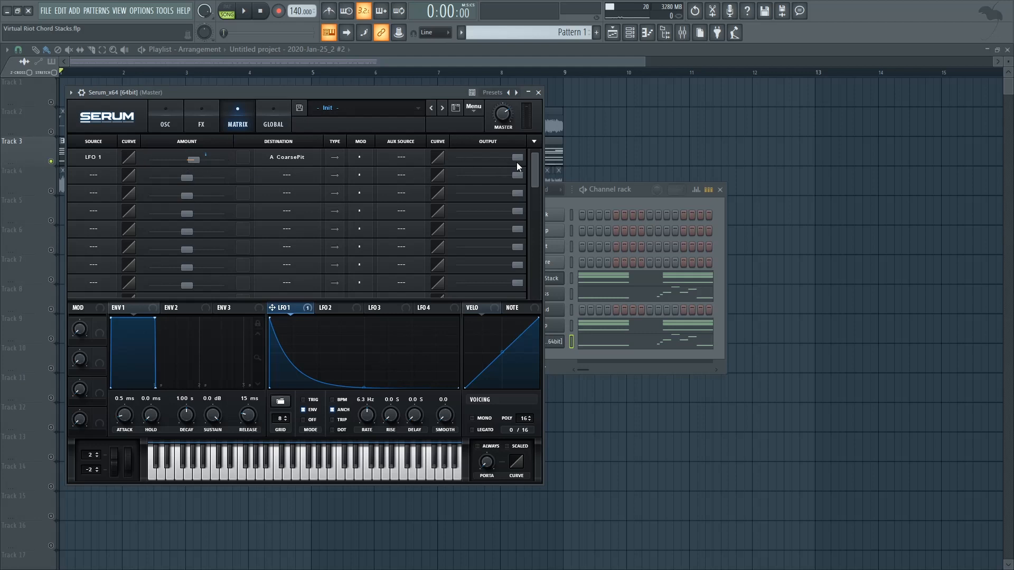
click(517, 159)
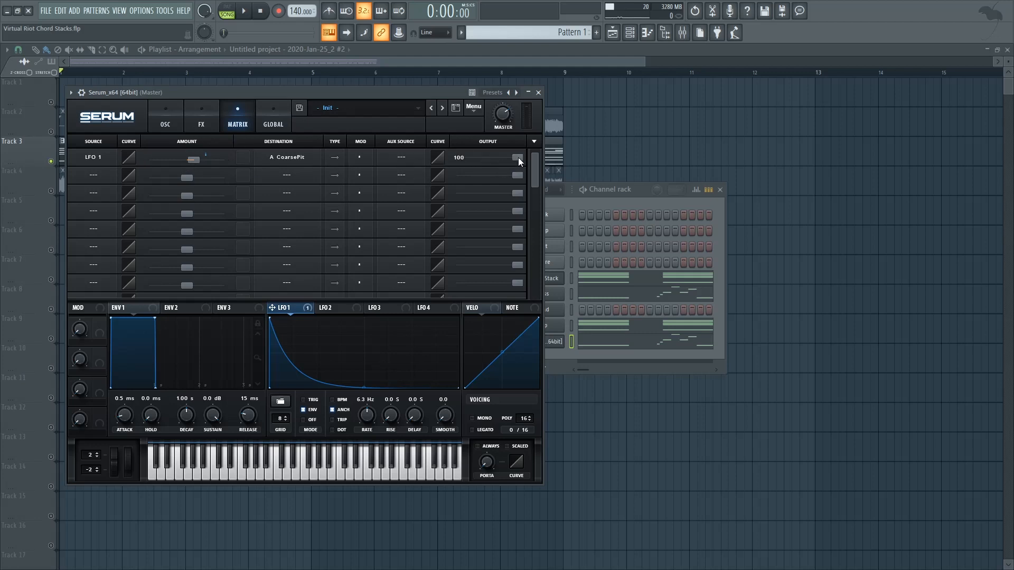
drag(518, 157, 514, 161)
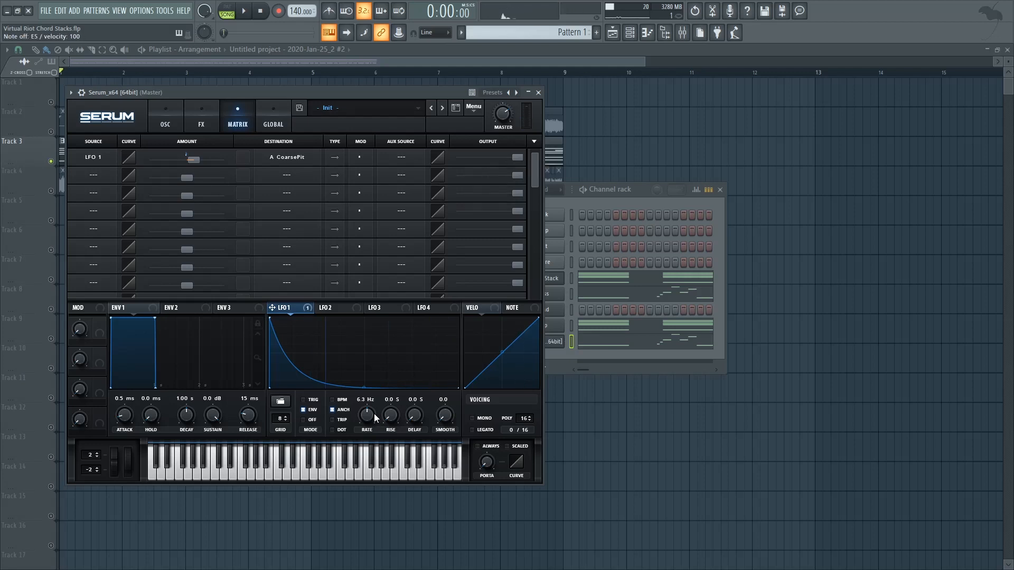
drag(366, 414, 366, 387)
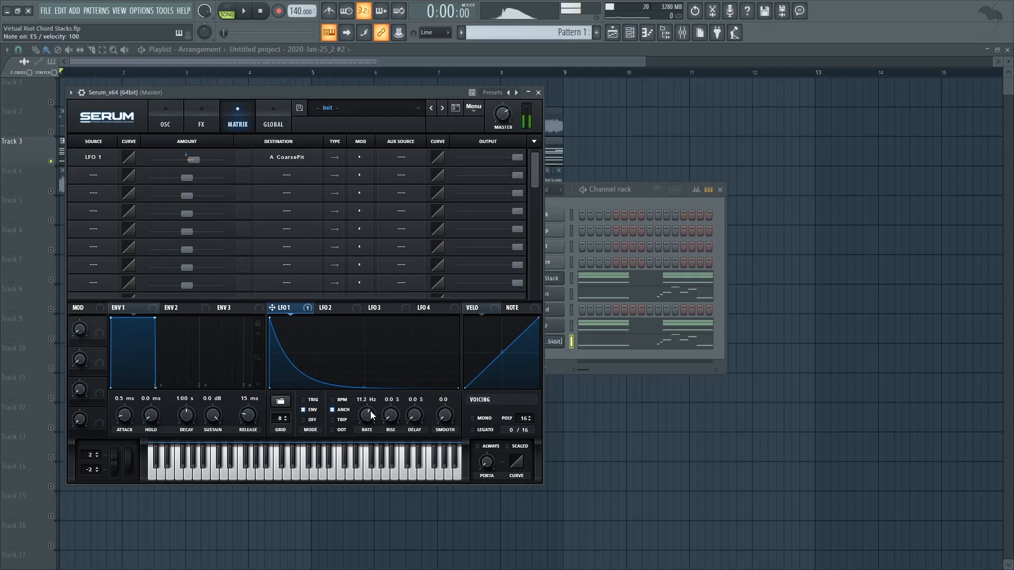
right_click(542, 325)
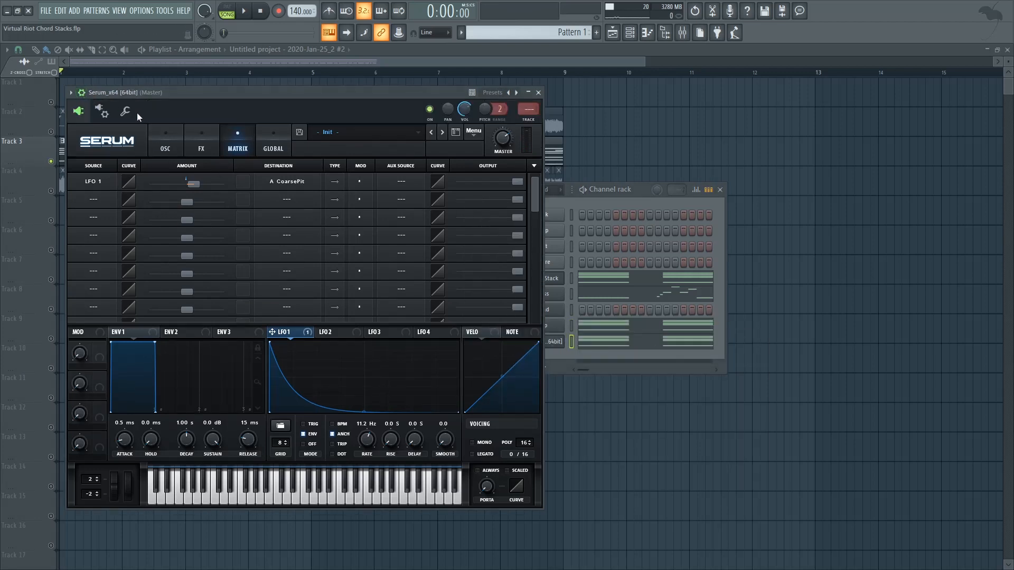
- Raise Serum's oscillator A by one octave and speed LFO 1 up to about 24.3 Hz
click(165, 140)
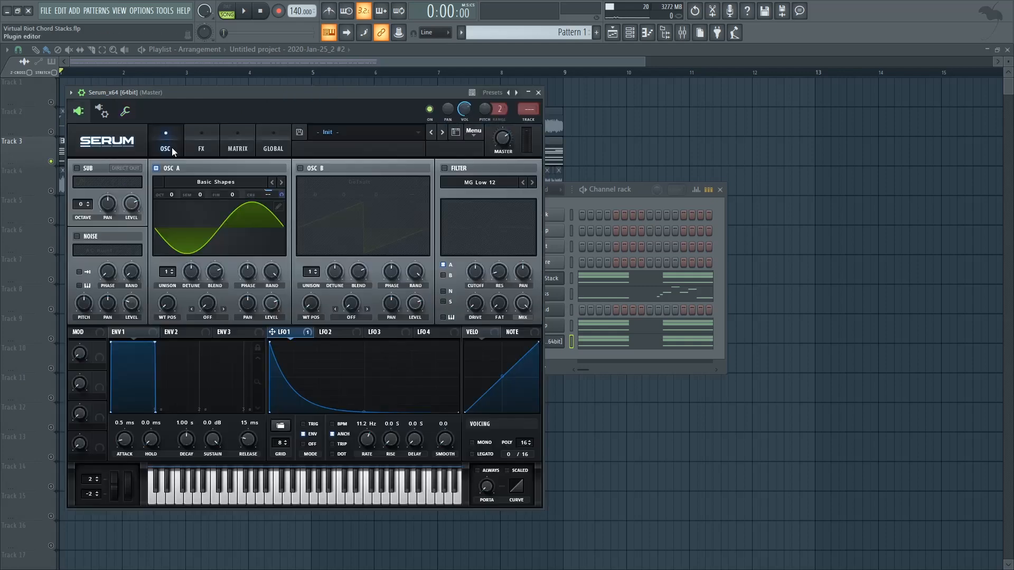
click(243, 11)
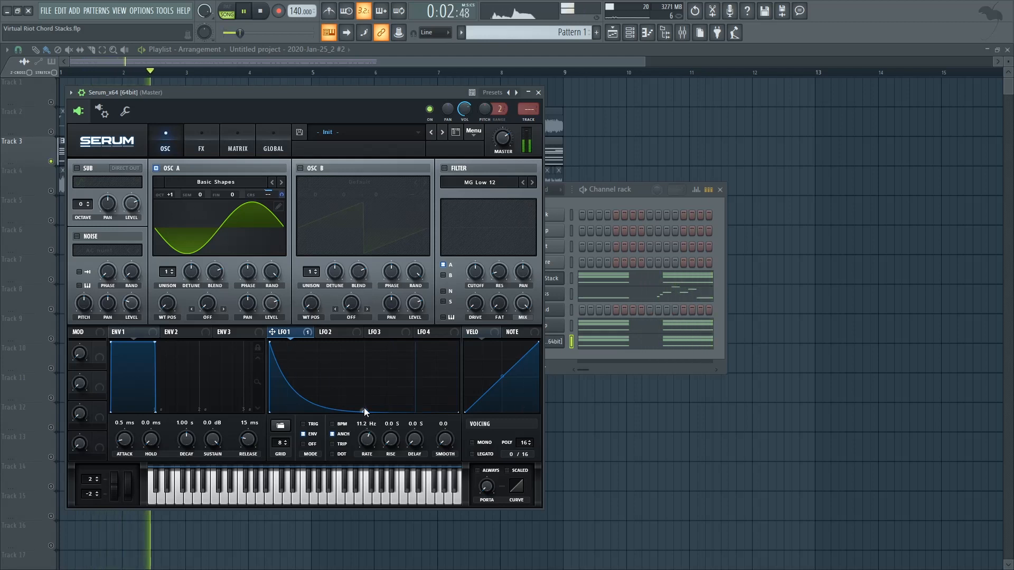
click(260, 10)
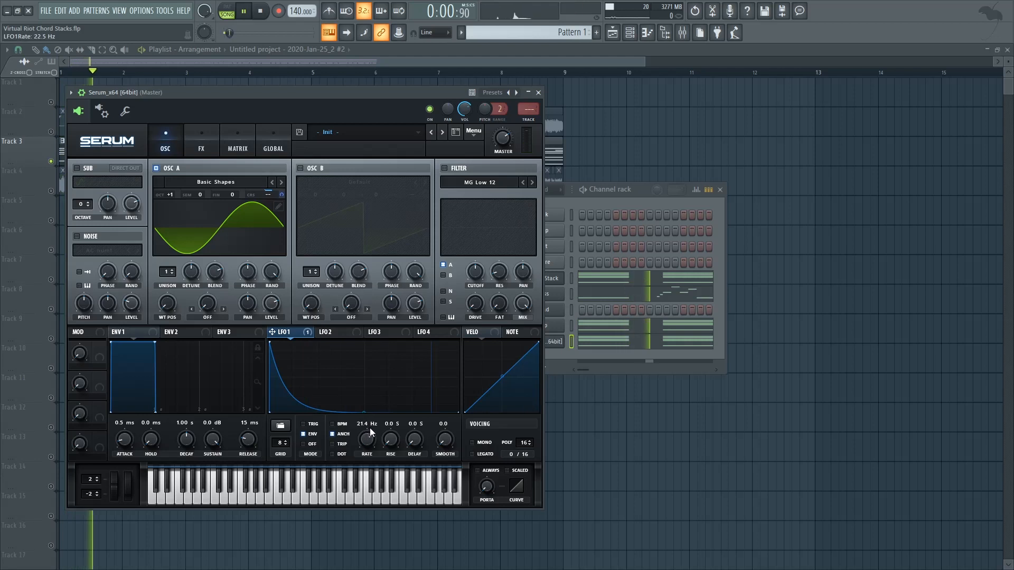
drag(367, 440, 367, 420)
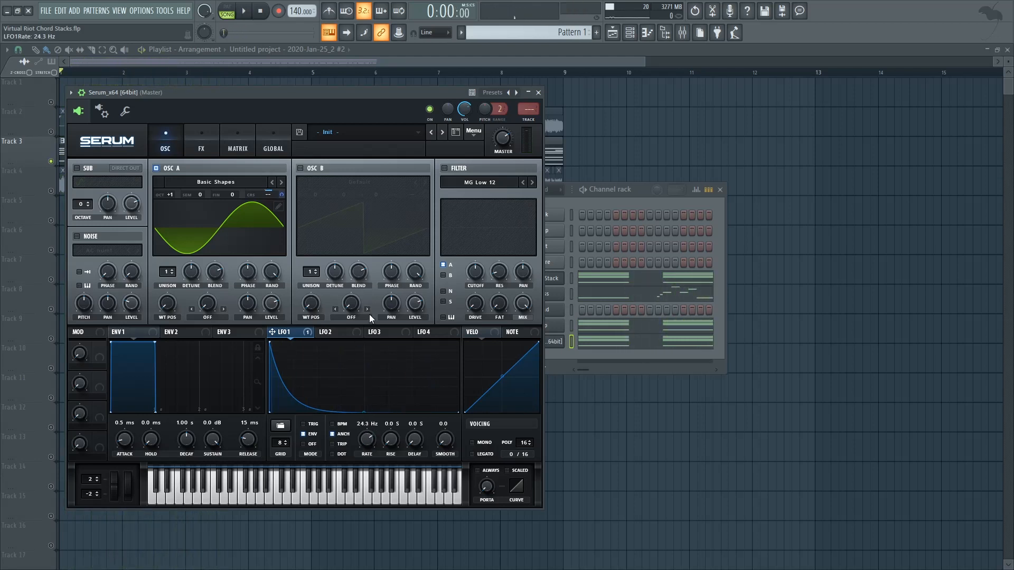
click(201, 140)
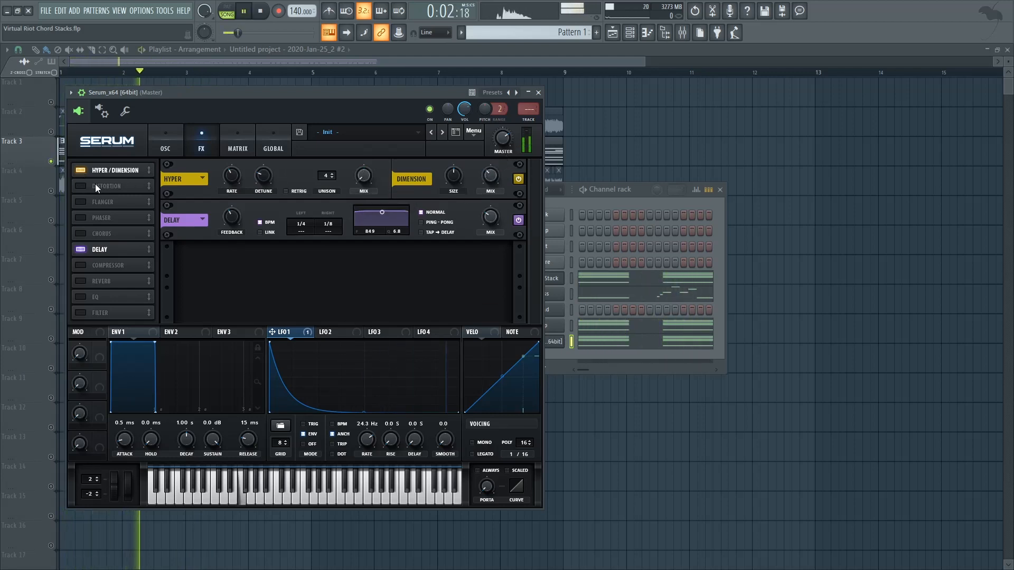
- Enable a Downsample distortion with roughly 25% drive in Serum's effects, then close the synth
click(81, 186)
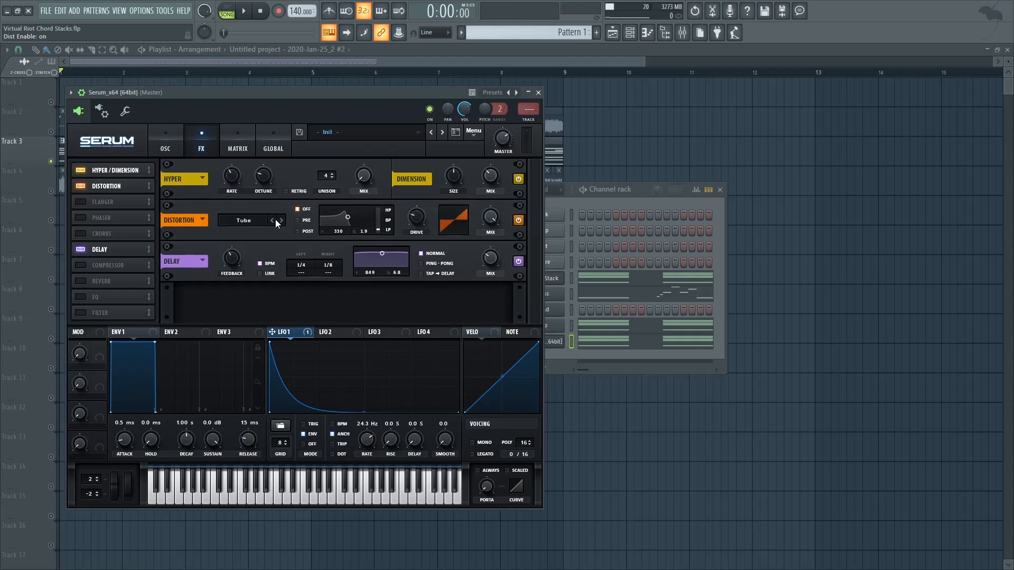
click(281, 221)
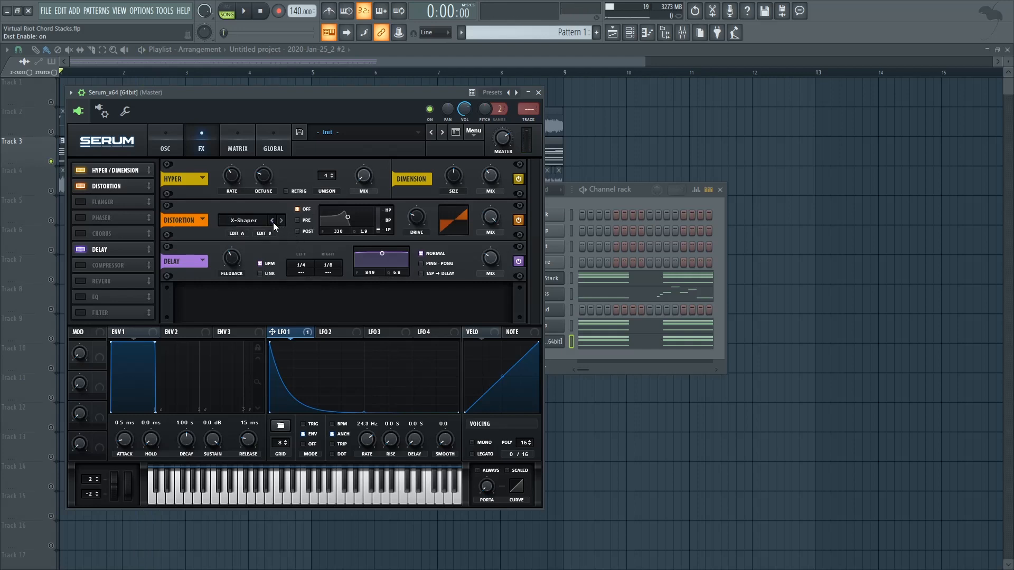
click(272, 221)
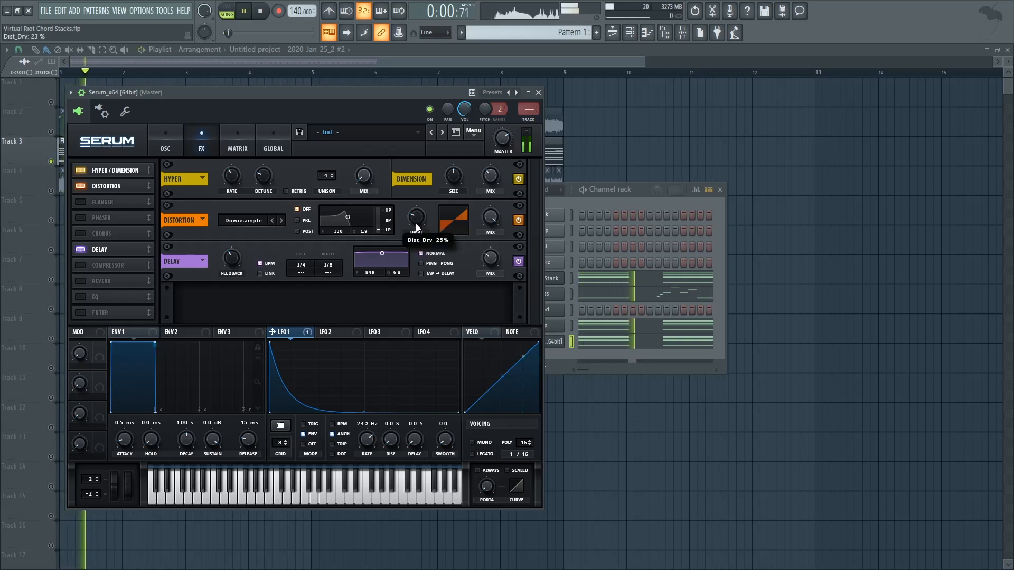
drag(417, 216, 416, 207)
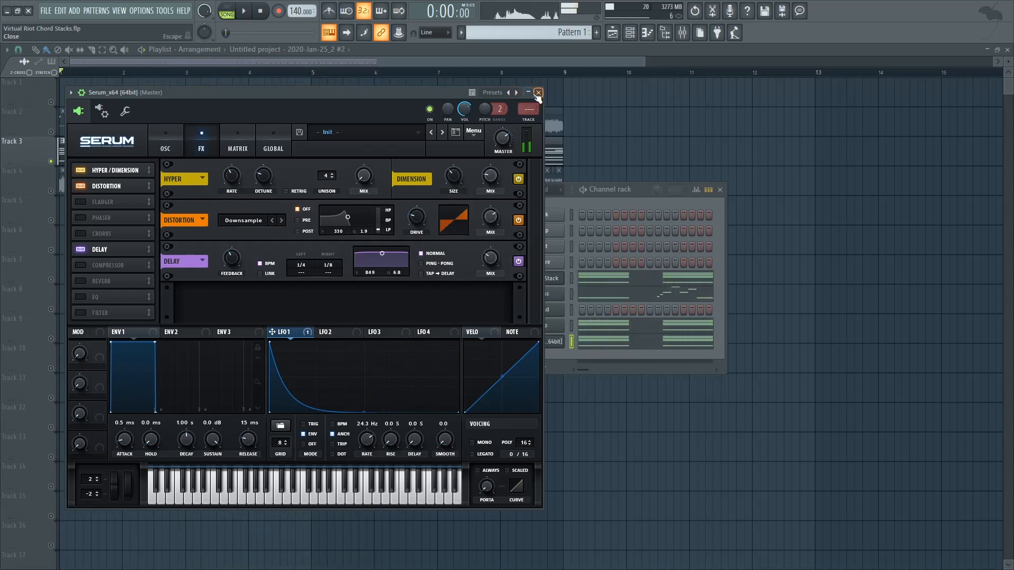
click(538, 93)
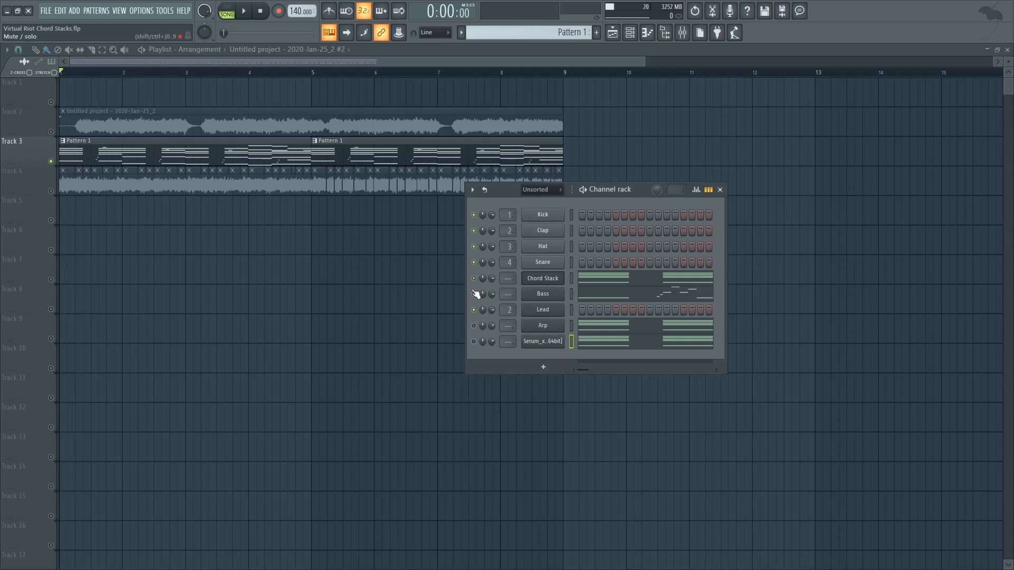
- Close the channel rack and show the vocal audio's mixer insert with CamelCrusher and LXPRoom
click(243, 10)
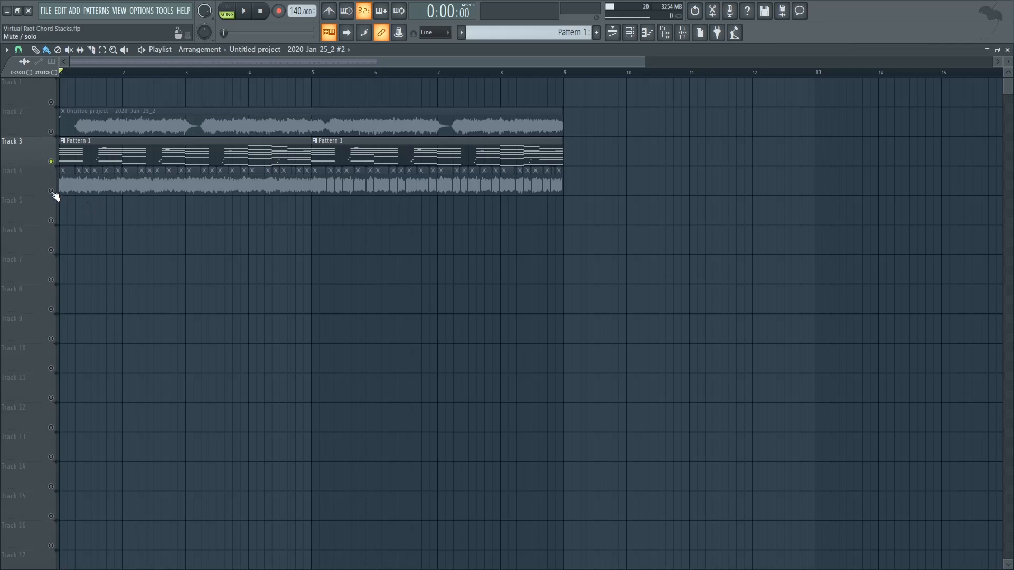
click(310, 181)
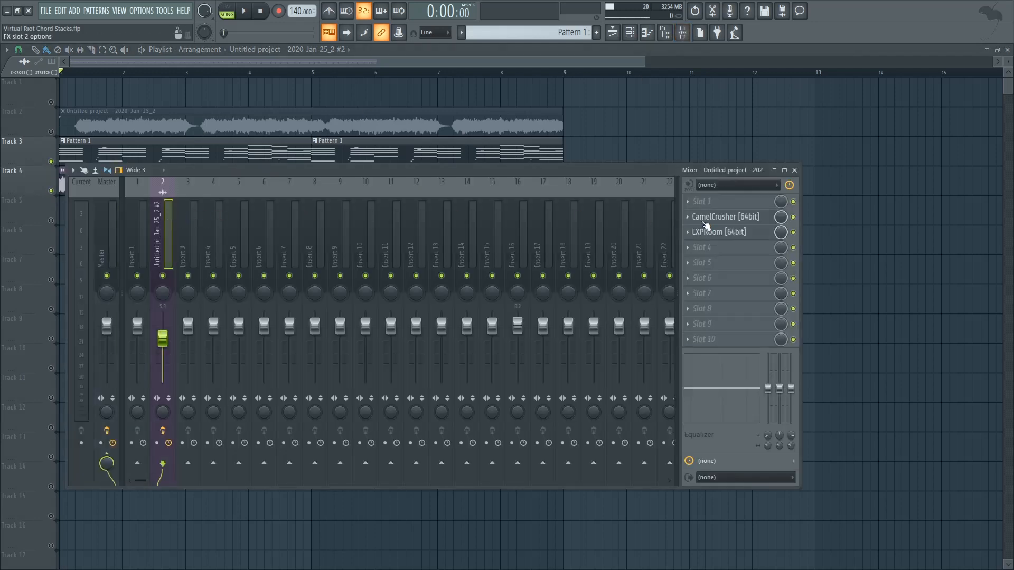
- Inspect the vocal's CamelCrusher distortion and LXPRoom reverb settings, then close them
click(726, 217)
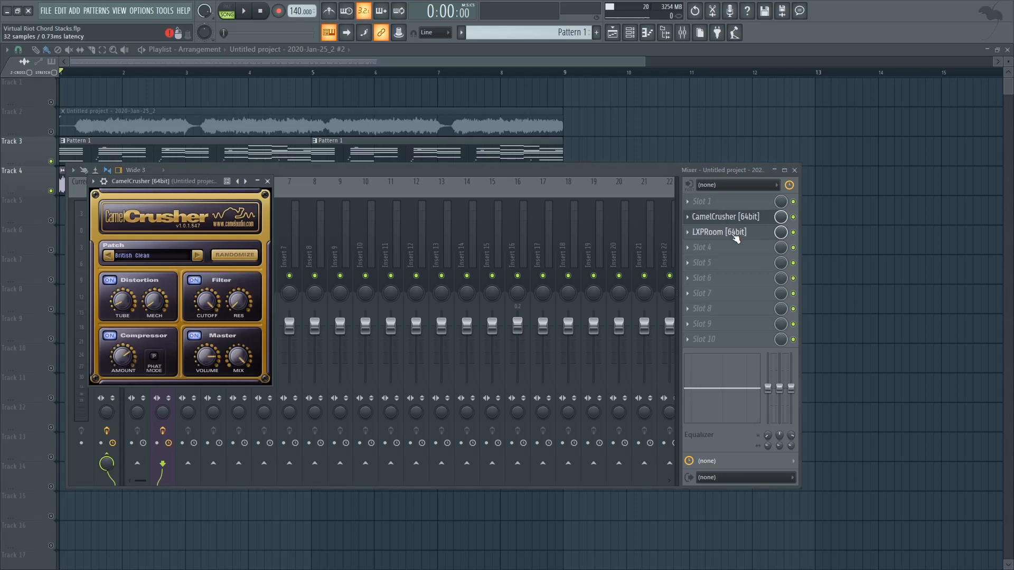
click(719, 231)
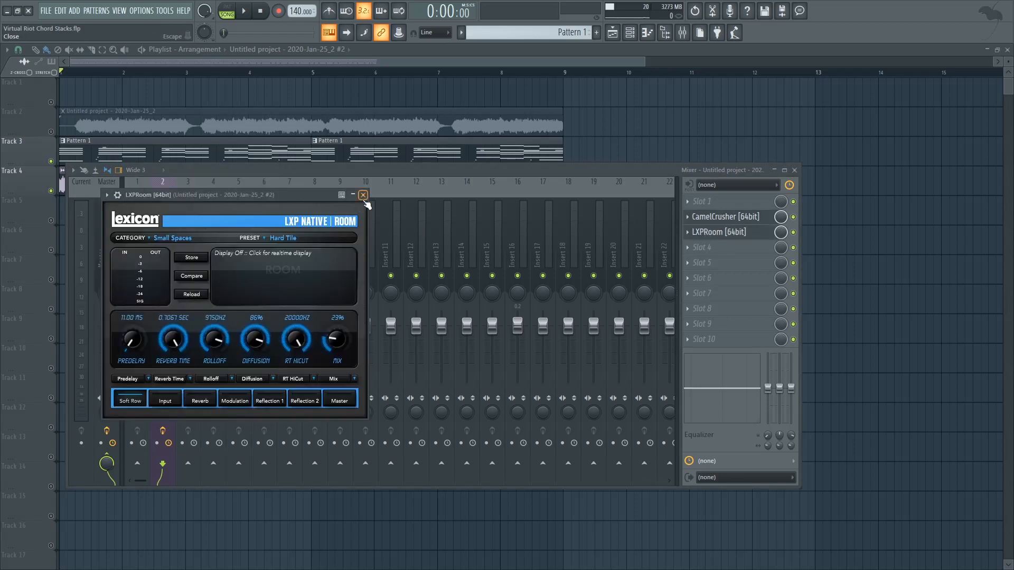
click(362, 195)
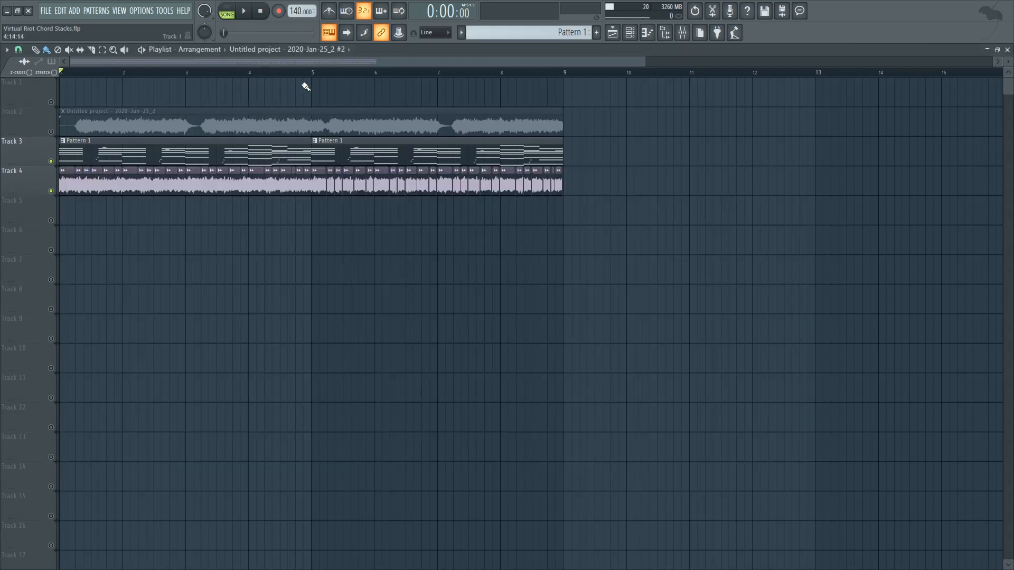
click(243, 10)
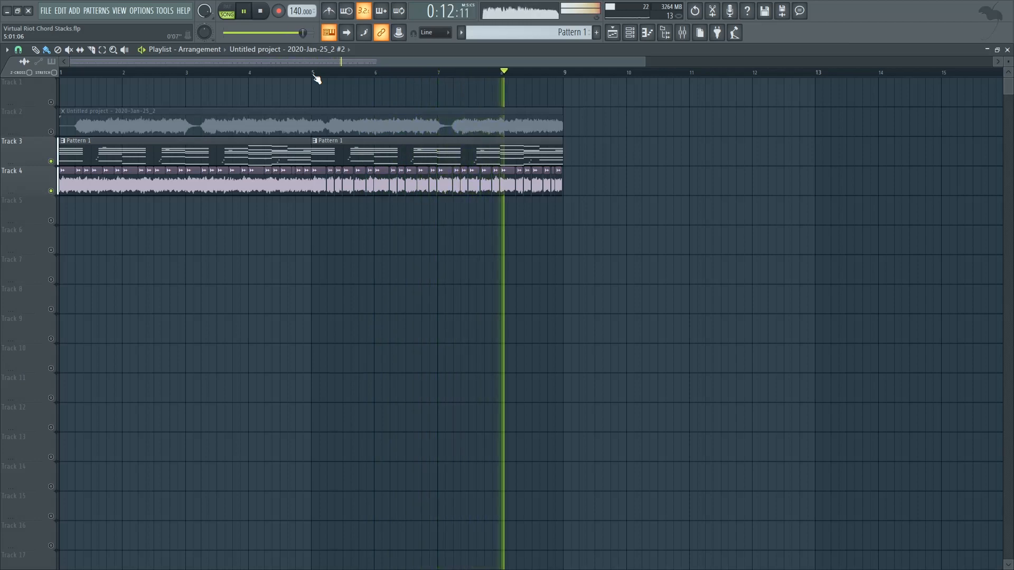
click(259, 11)
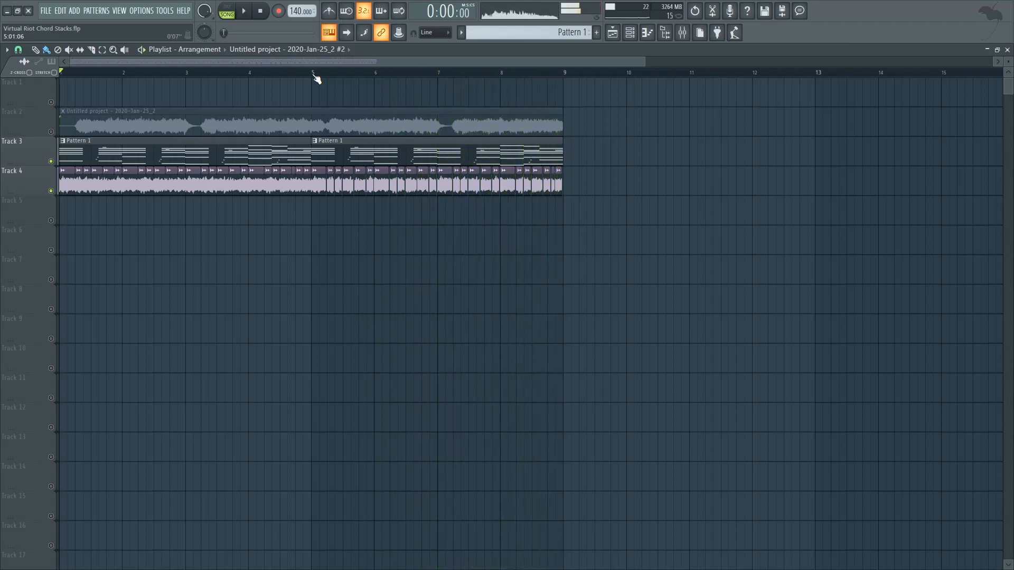